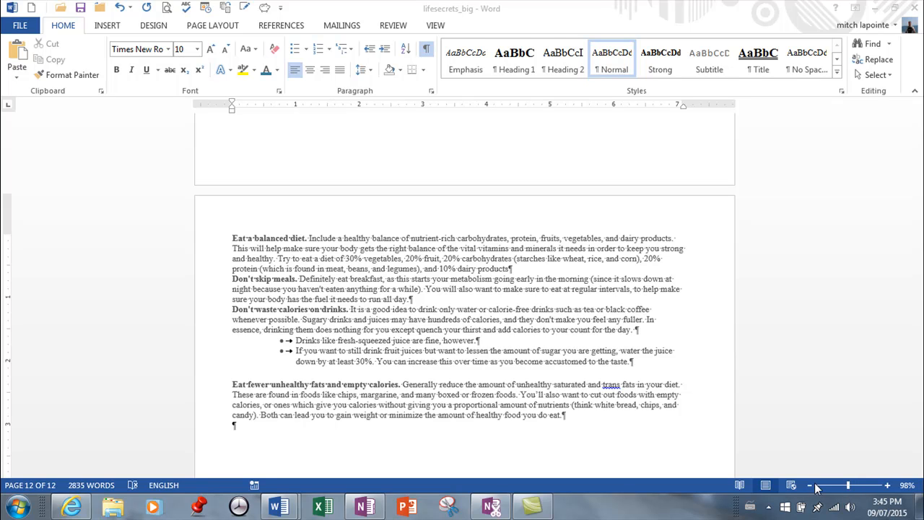
pyautogui.moveTo(650, 384)
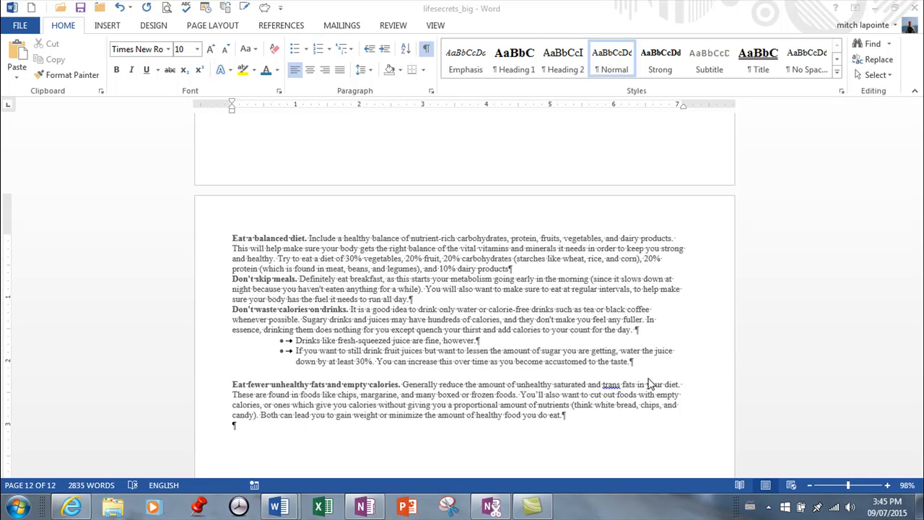
pyautogui.moveTo(546, 292)
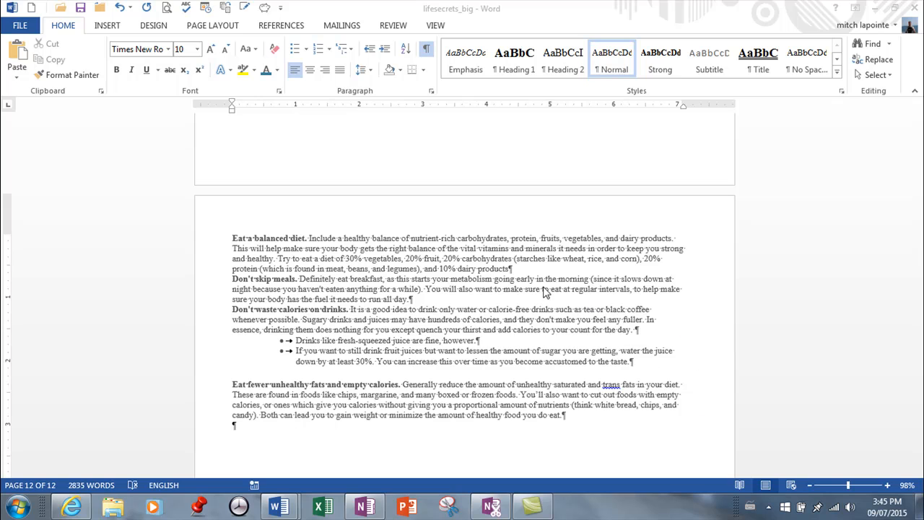
pyautogui.moveTo(475, 261)
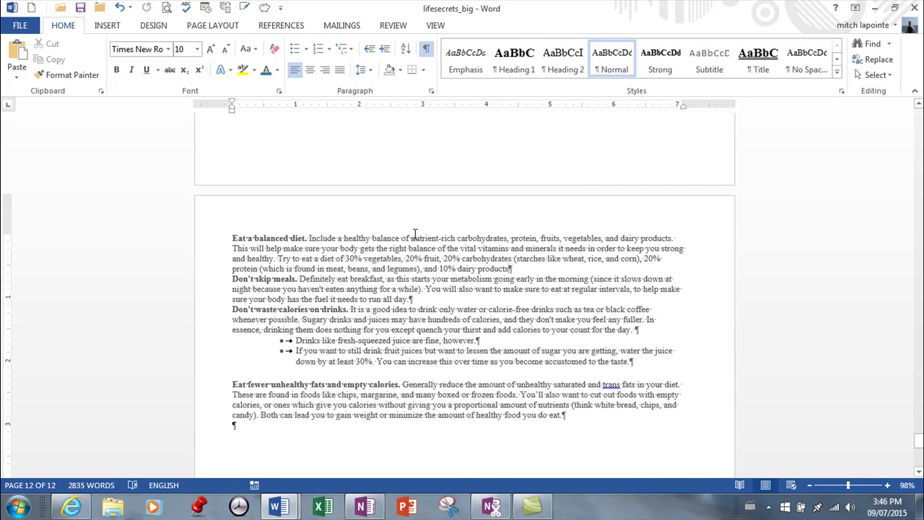
pyautogui.moveTo(207, 455)
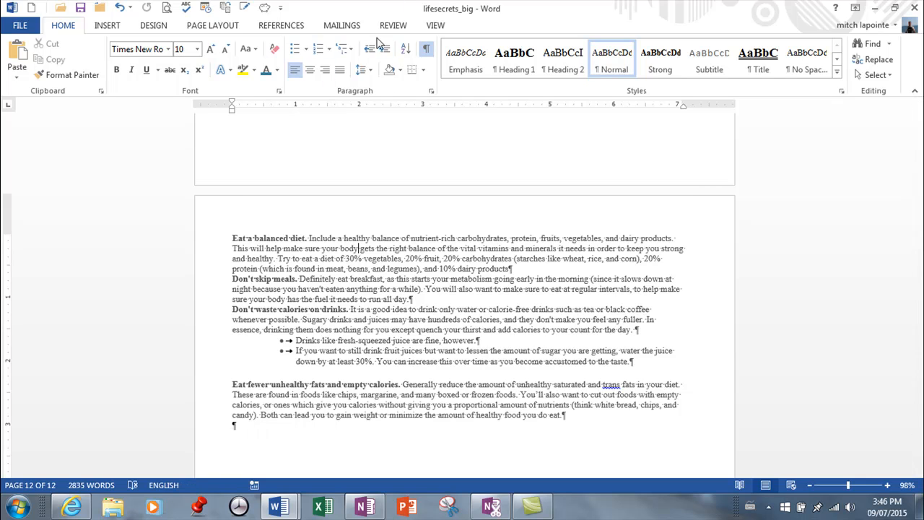
pyautogui.moveTo(335, 57)
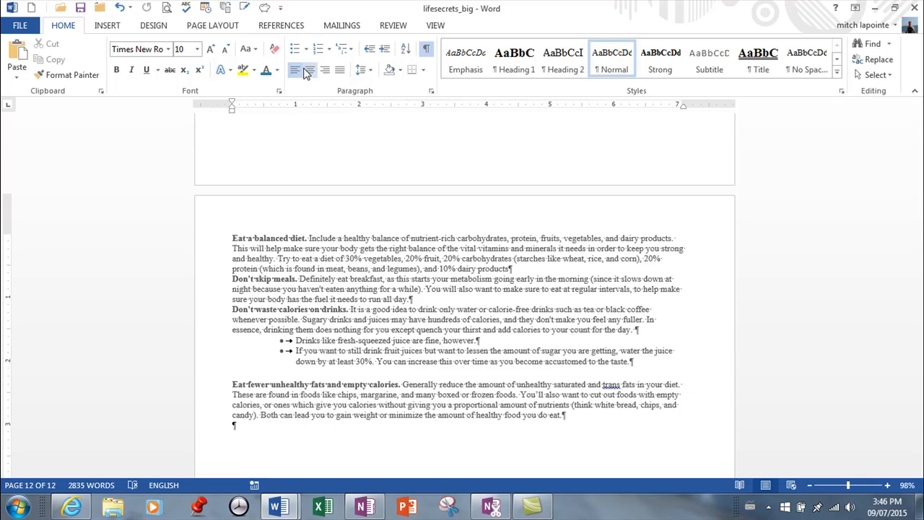
pyautogui.moveTo(339, 70)
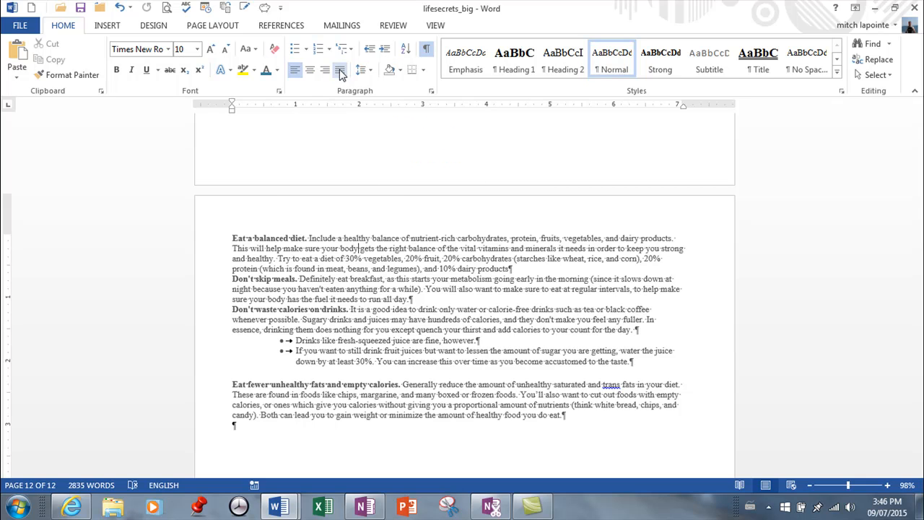
pyautogui.moveTo(339, 70)
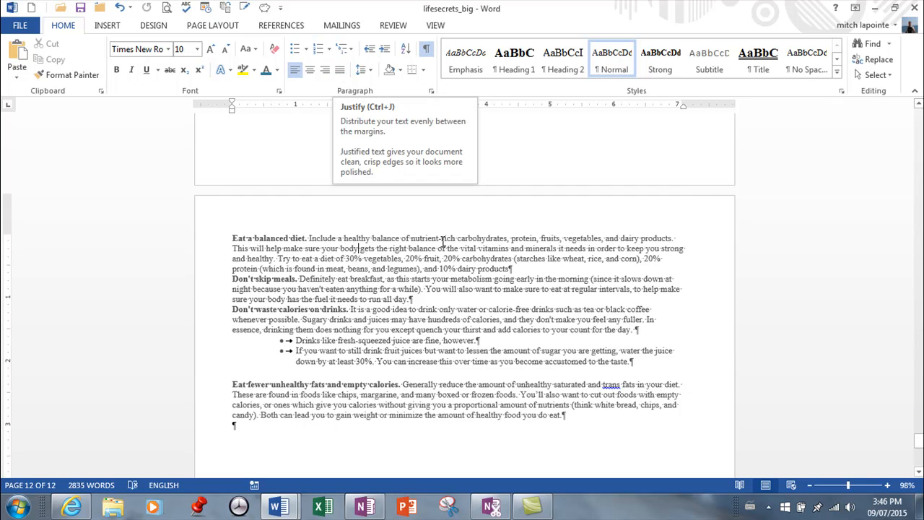
pyautogui.moveTo(350, 77)
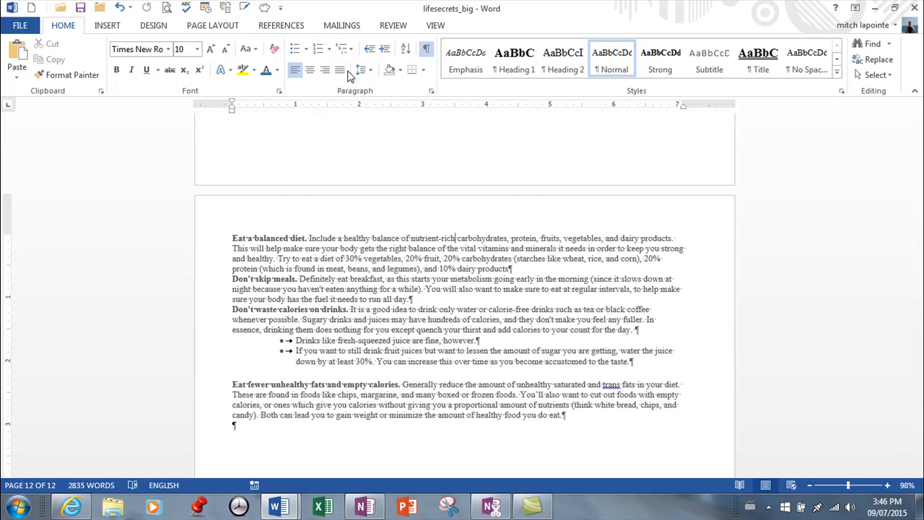
pyautogui.moveTo(187, 268)
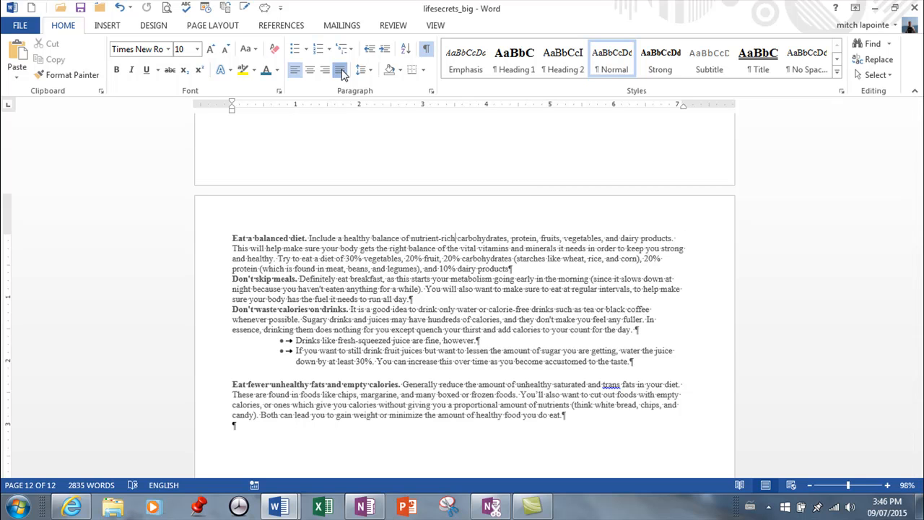
# - Try justified alignment and the indent buttons on the first paragraph, then revert both
pyautogui.click(340, 70)
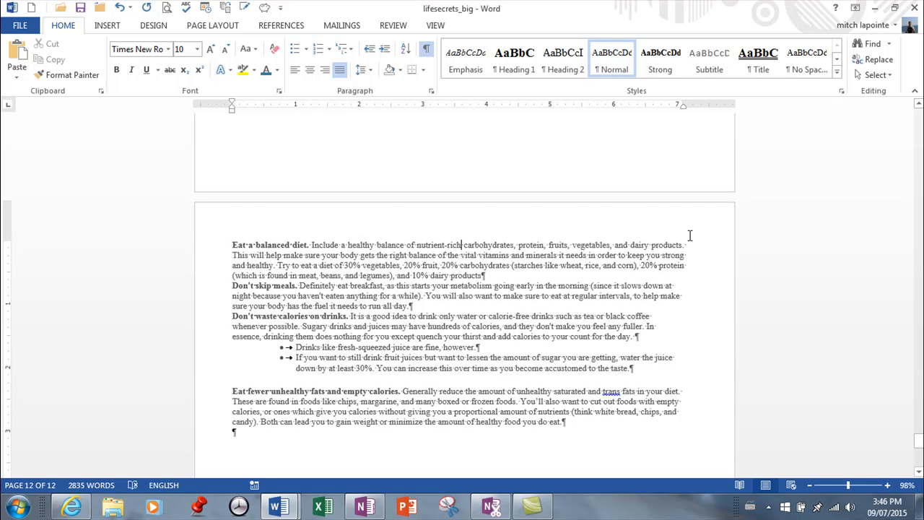
pyautogui.moveTo(690, 258)
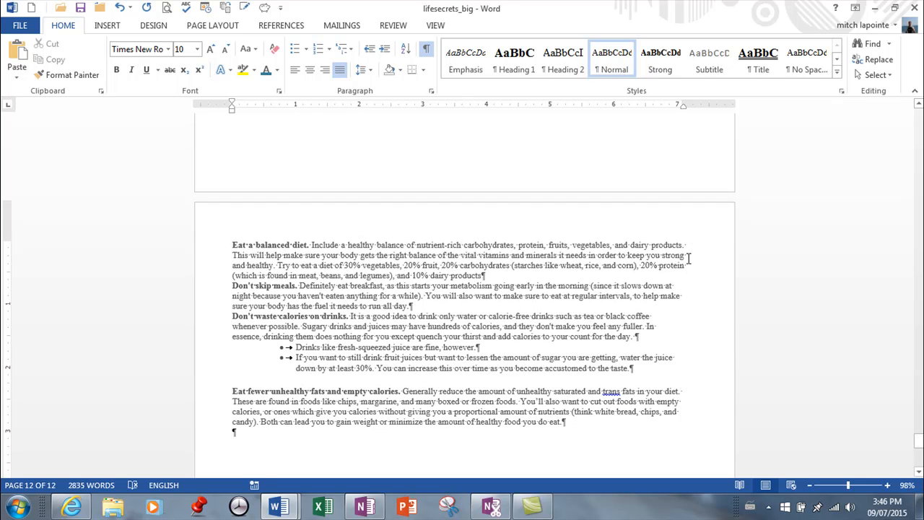
pyautogui.moveTo(444, 288)
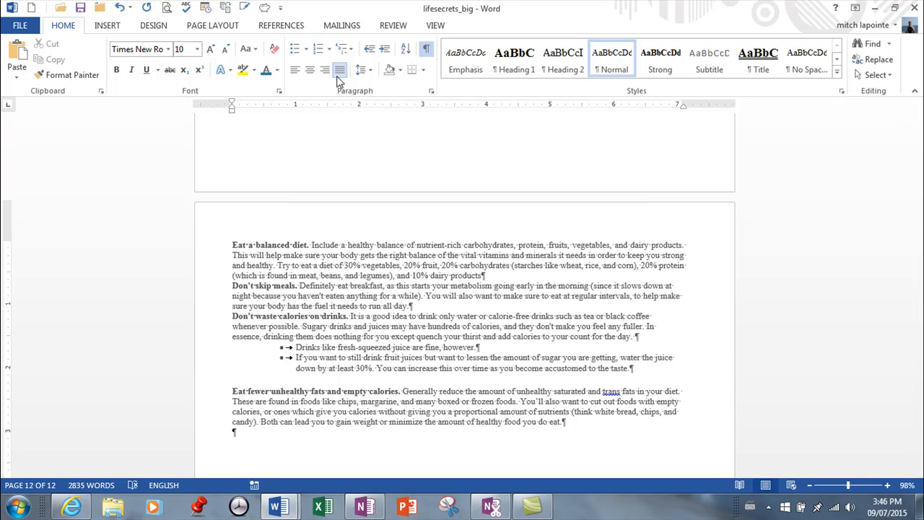
pyautogui.click(324, 69)
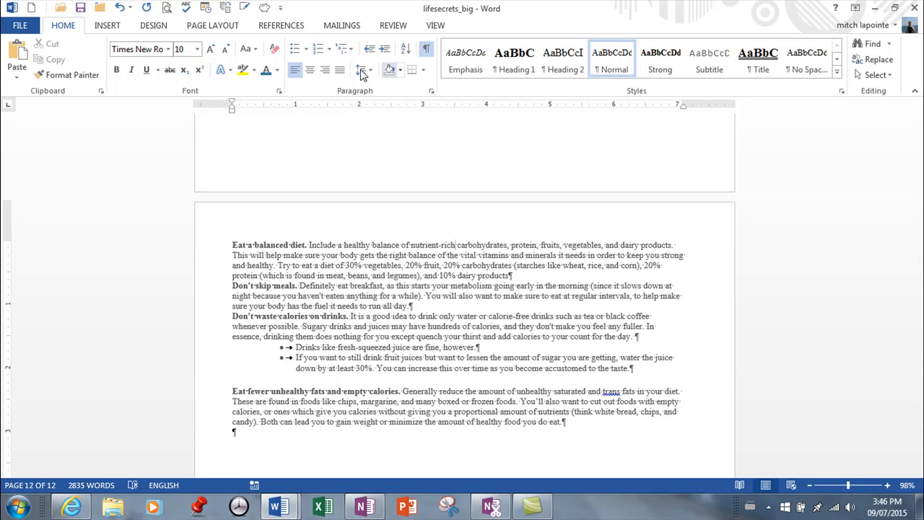
pyautogui.moveTo(365, 70)
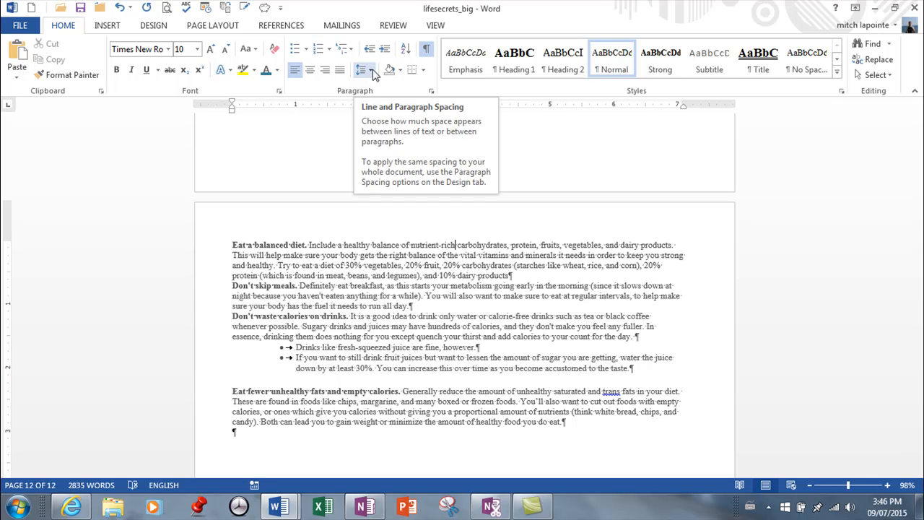
pyautogui.click(373, 70)
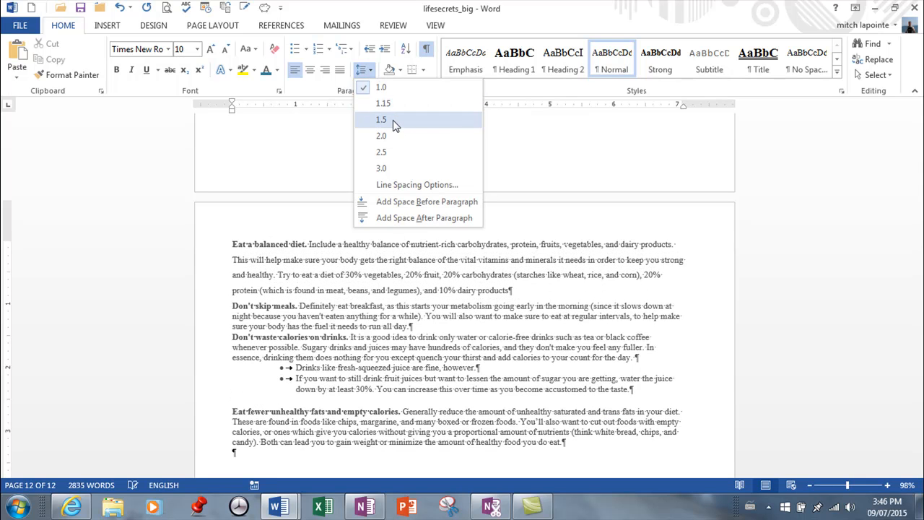
pyautogui.moveTo(400, 123)
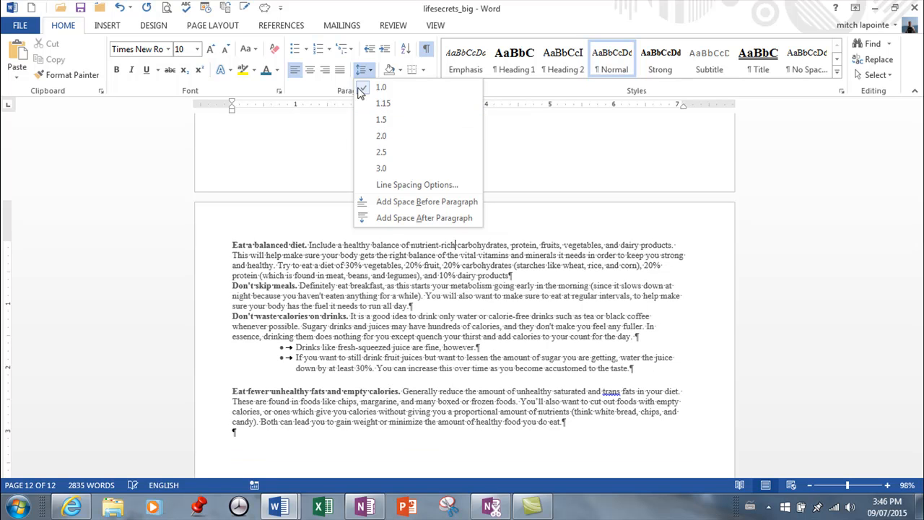
pyautogui.moveTo(414, 237)
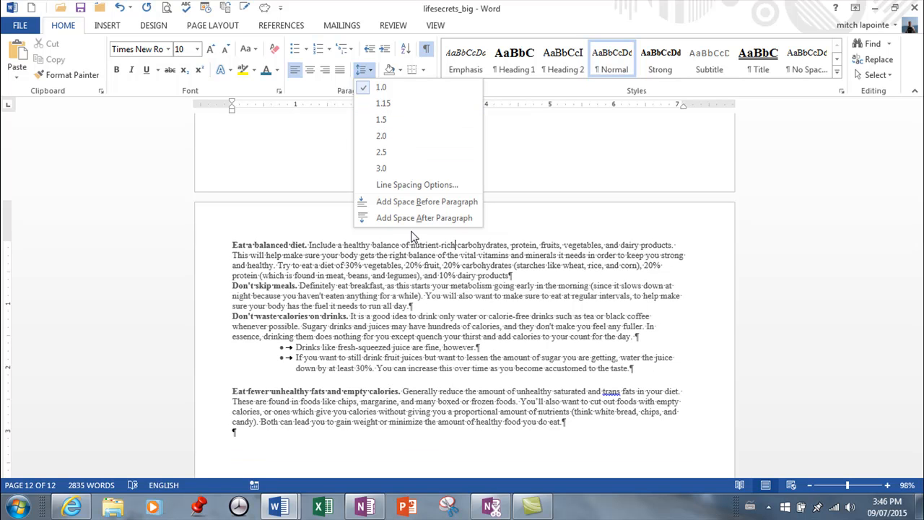
pyautogui.moveTo(403, 259)
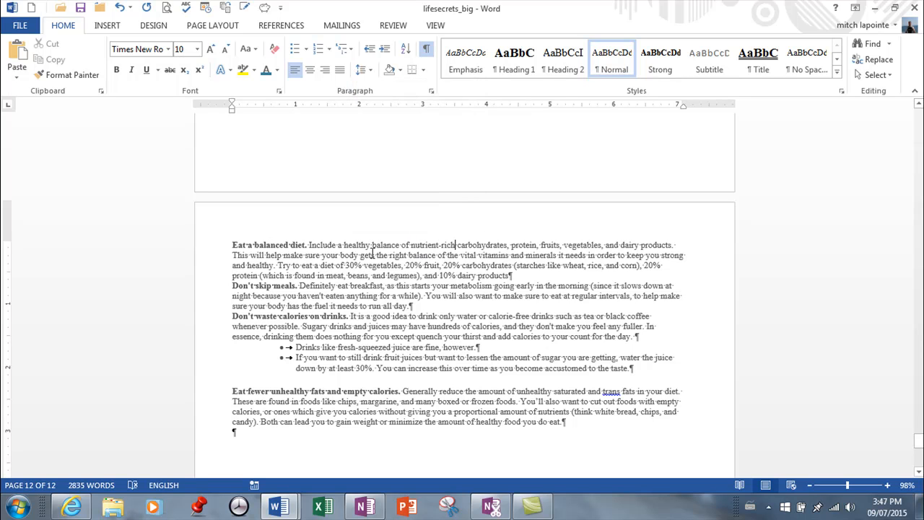
pyautogui.click(384, 48)
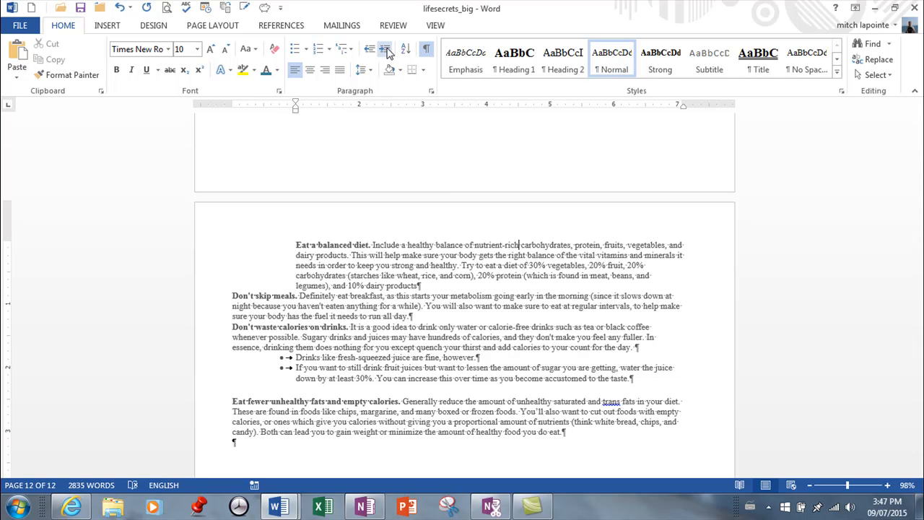
pyautogui.click(385, 48)
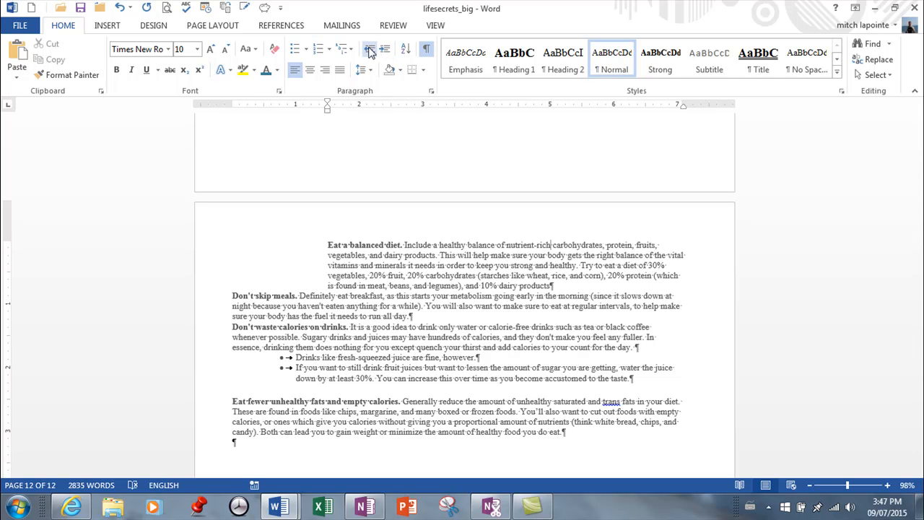
pyautogui.click(370, 48)
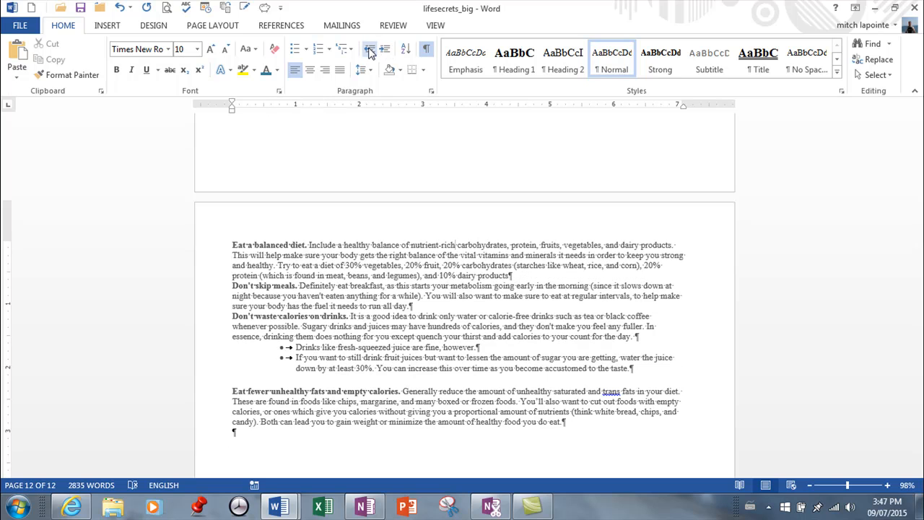
pyautogui.moveTo(384, 49)
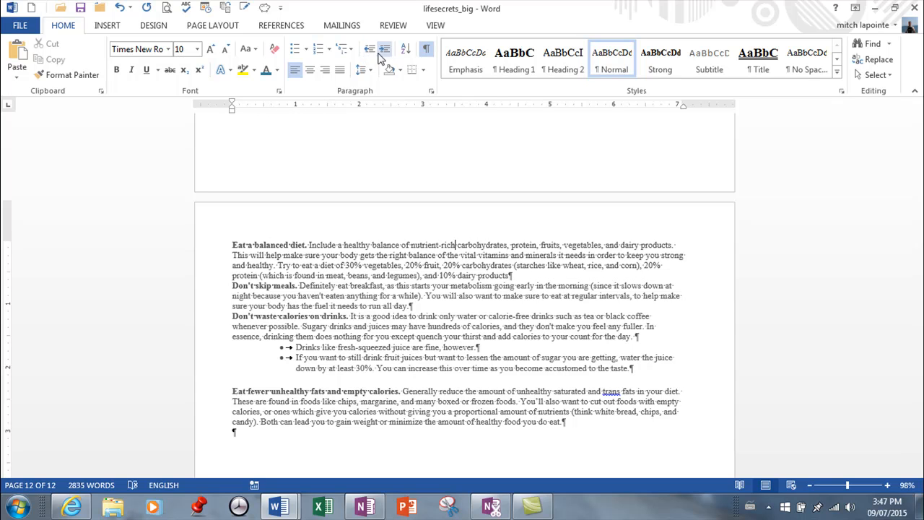
pyautogui.moveTo(389, 70)
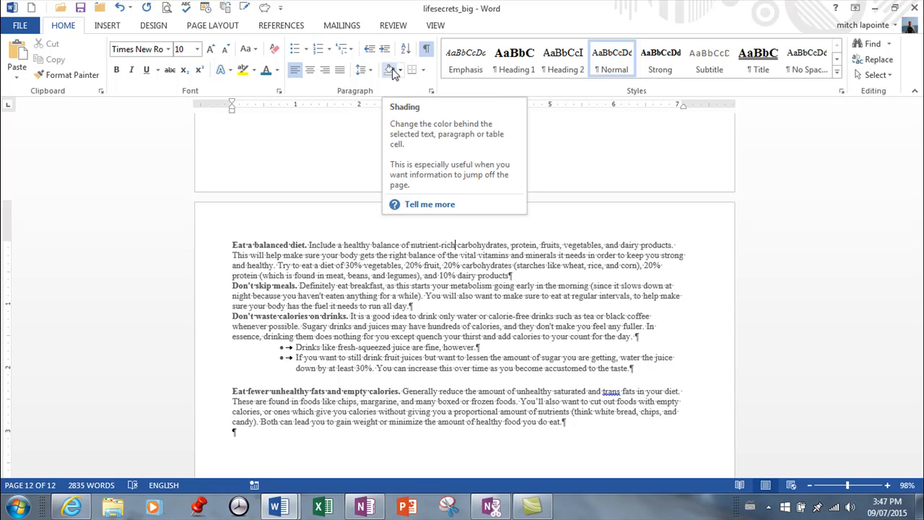
pyautogui.moveTo(412, 70)
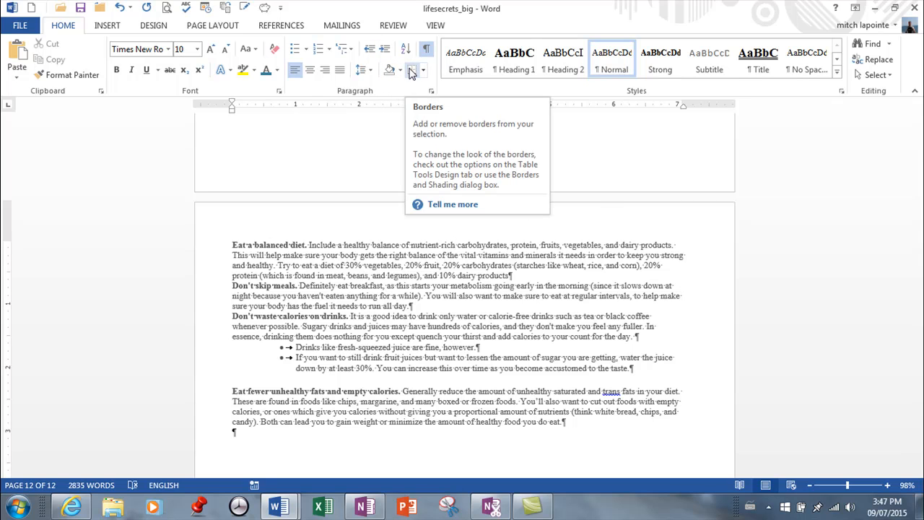
pyautogui.moveTo(436, 90)
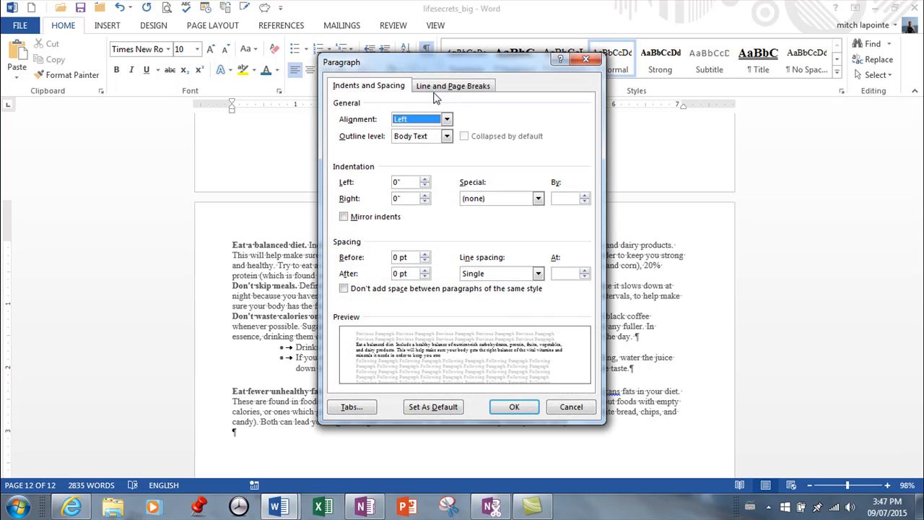
pyautogui.moveTo(384, 128)
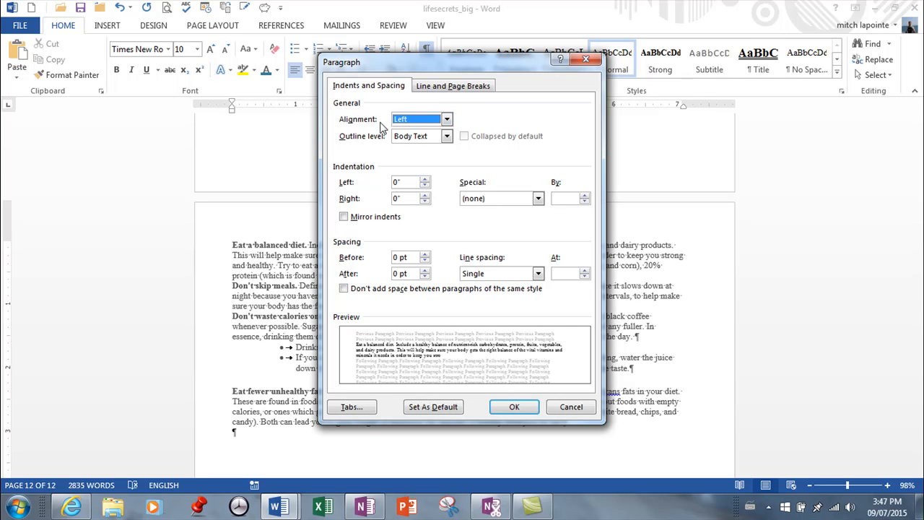
pyautogui.moveTo(433, 120)
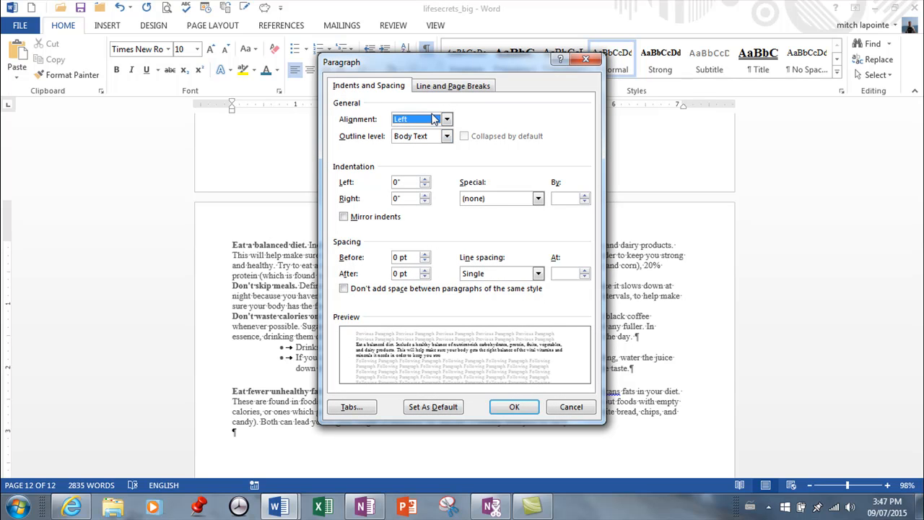
pyautogui.moveTo(439, 160)
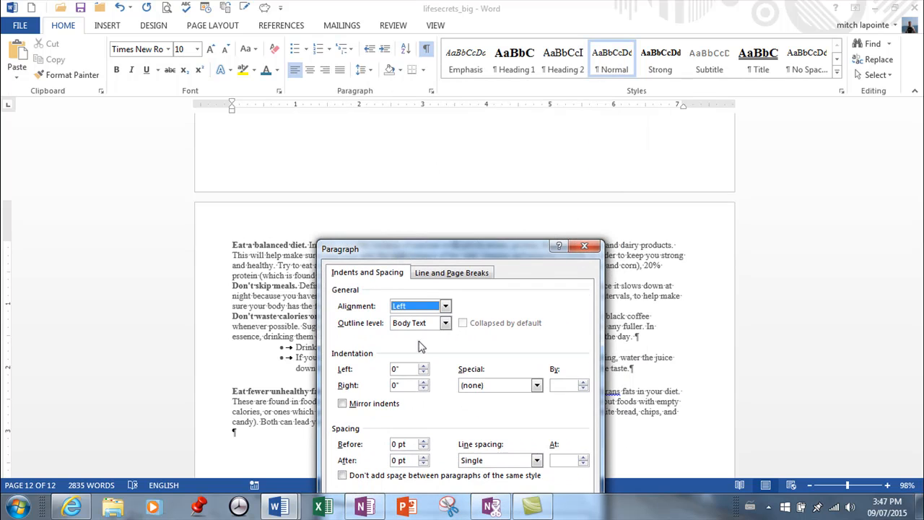
# - Set the Eat a balanced diet paragraph's Left and Right indents to 0.5" in the Paragraph dialog
pyautogui.click(425, 367)
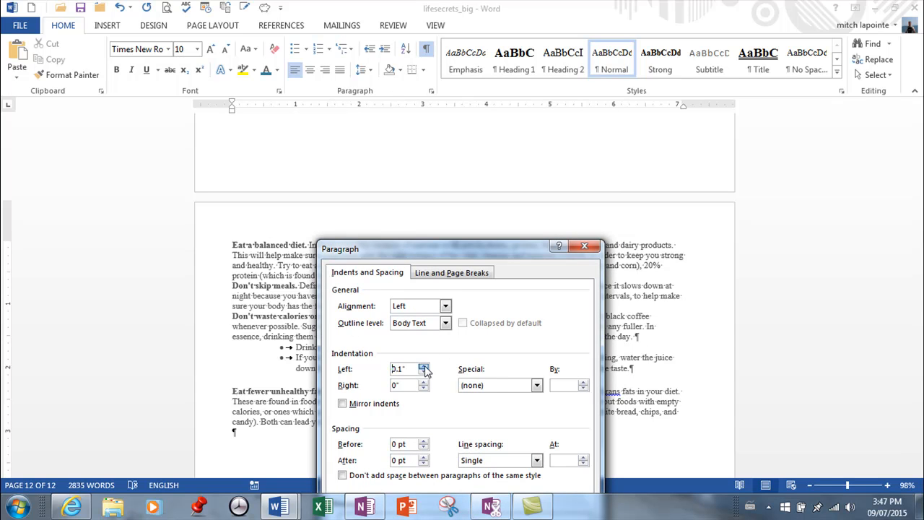
pyautogui.click(425, 366)
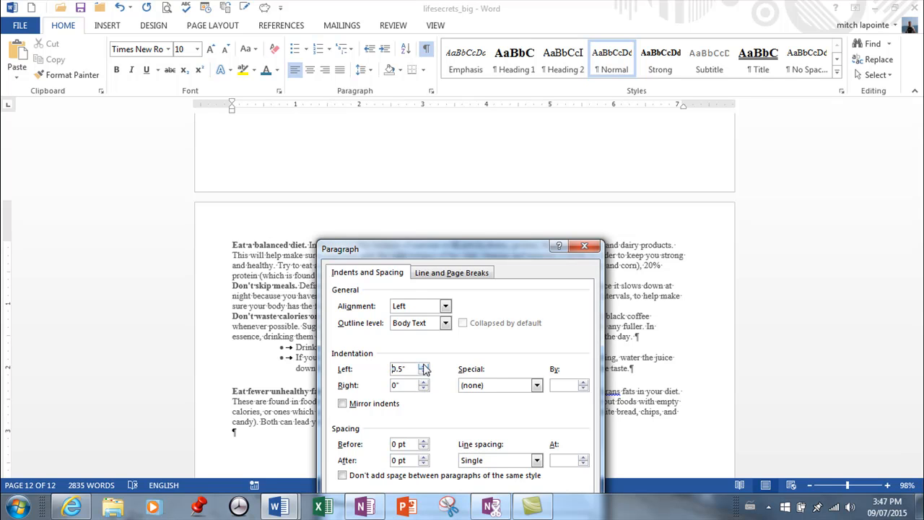
pyautogui.click(424, 382)
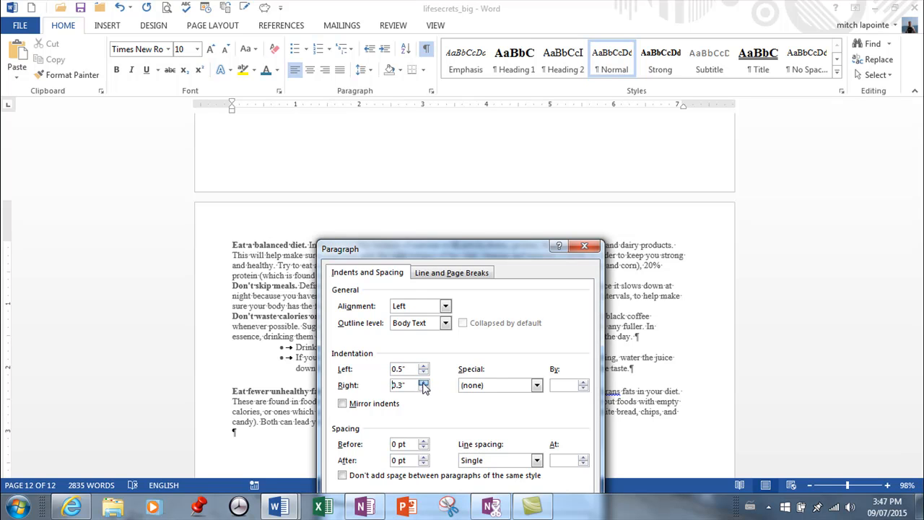
pyautogui.click(424, 382)
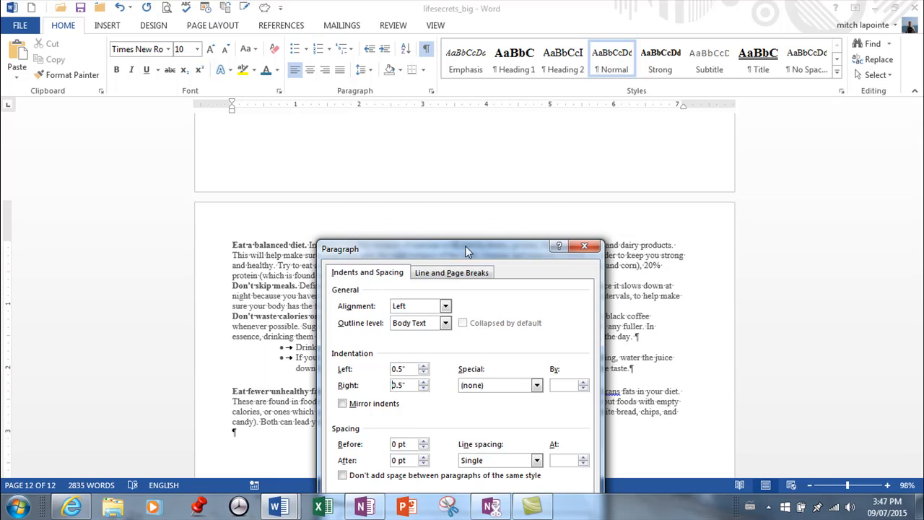
pyautogui.click(584, 245)
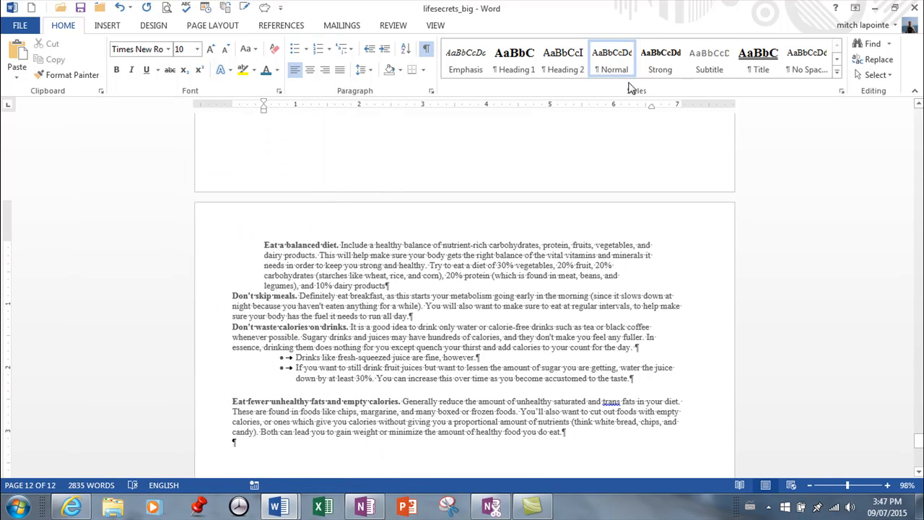
pyautogui.moveTo(289, 48)
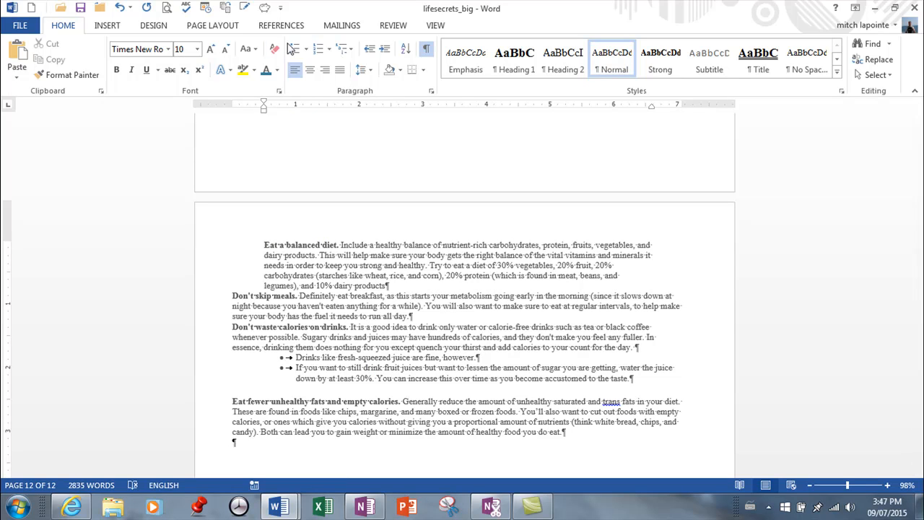
pyautogui.moveTo(224, 109)
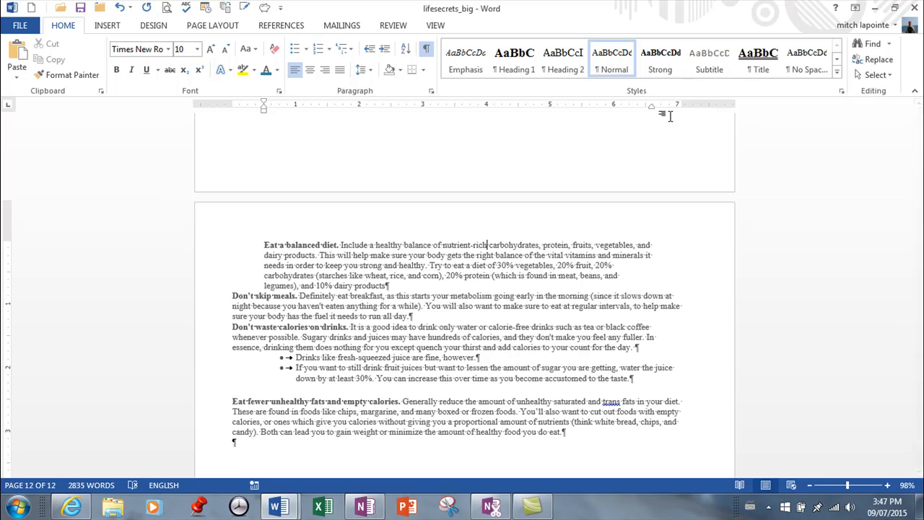
pyautogui.moveTo(654, 114)
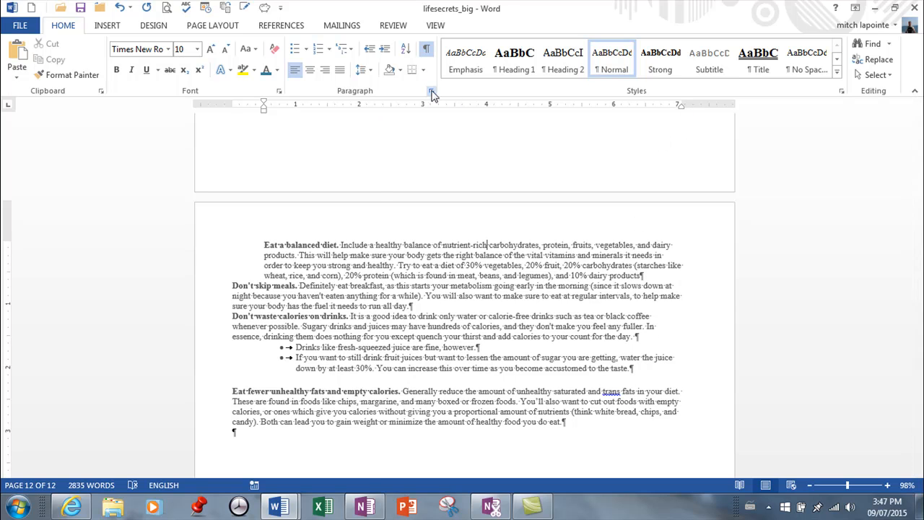
# - Set the right indent to 0" and drag the left indent markers back to the margin
pyautogui.click(432, 90)
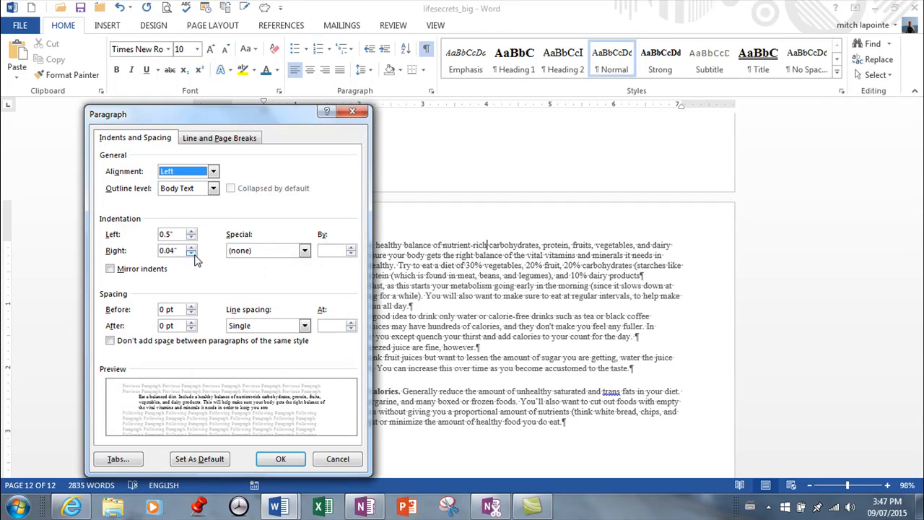
pyautogui.click(191, 253)
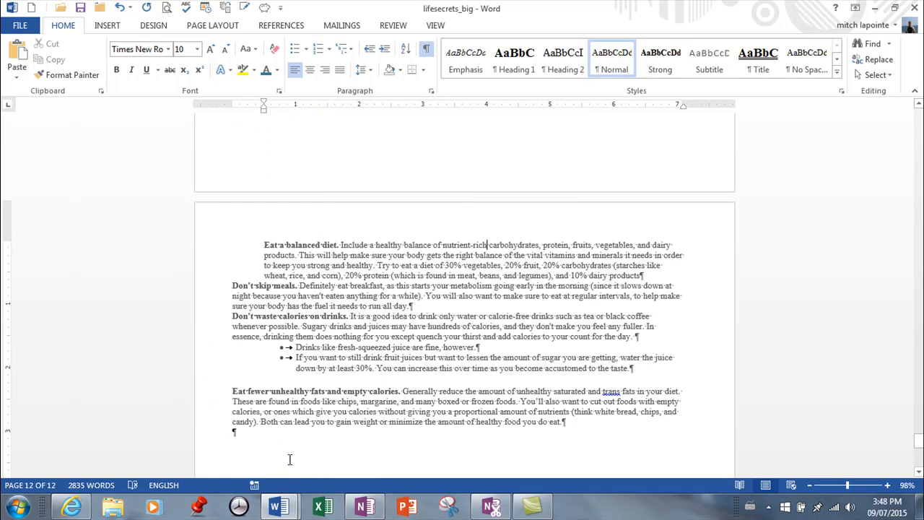
pyautogui.moveTo(273, 97)
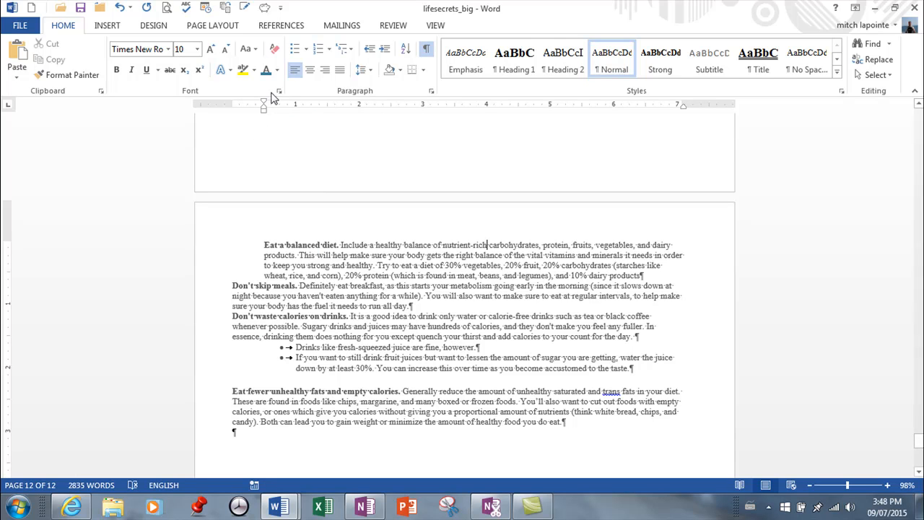
pyautogui.moveTo(267, 104)
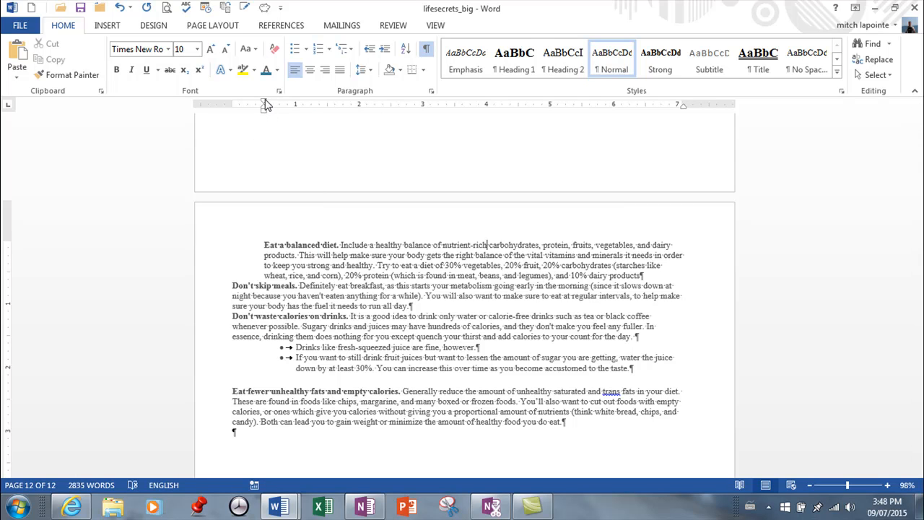
pyautogui.moveTo(267, 105)
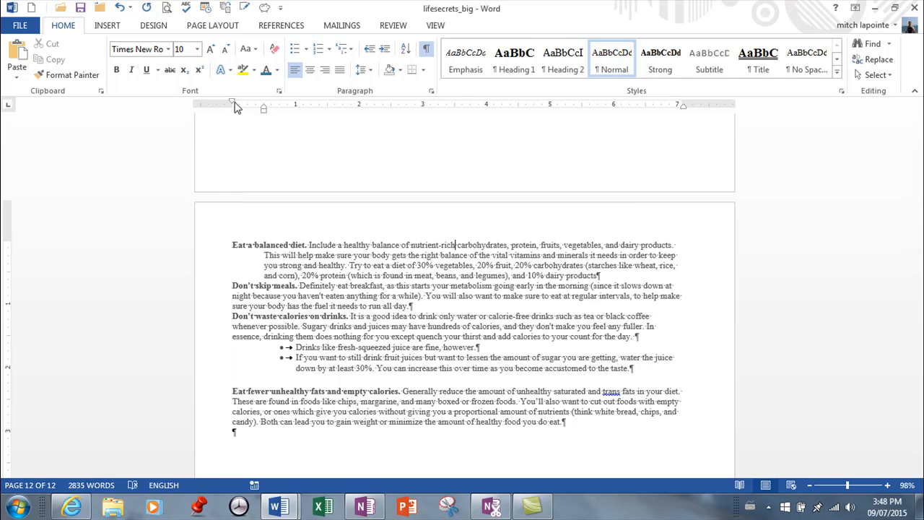
pyautogui.moveTo(335, 109)
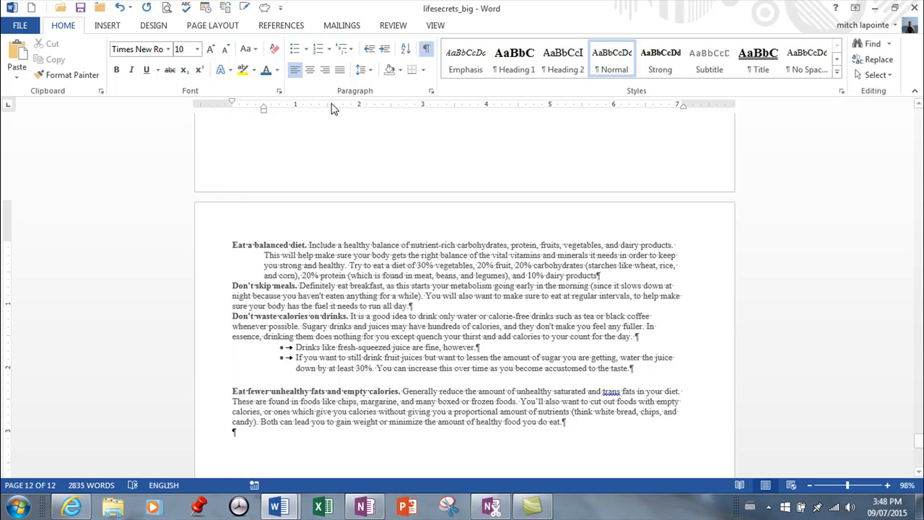
pyautogui.moveTo(317, 114)
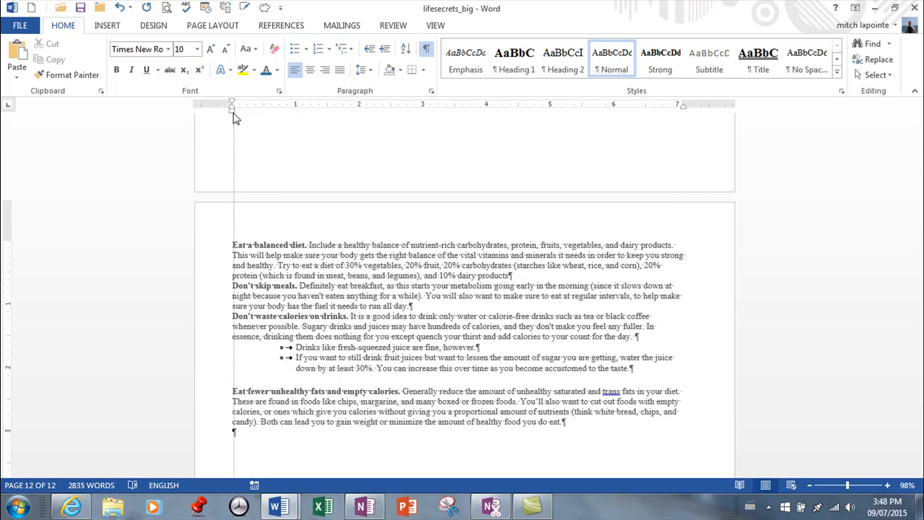
pyautogui.moveTo(232, 107); pyautogui.dragTo(244, 107)
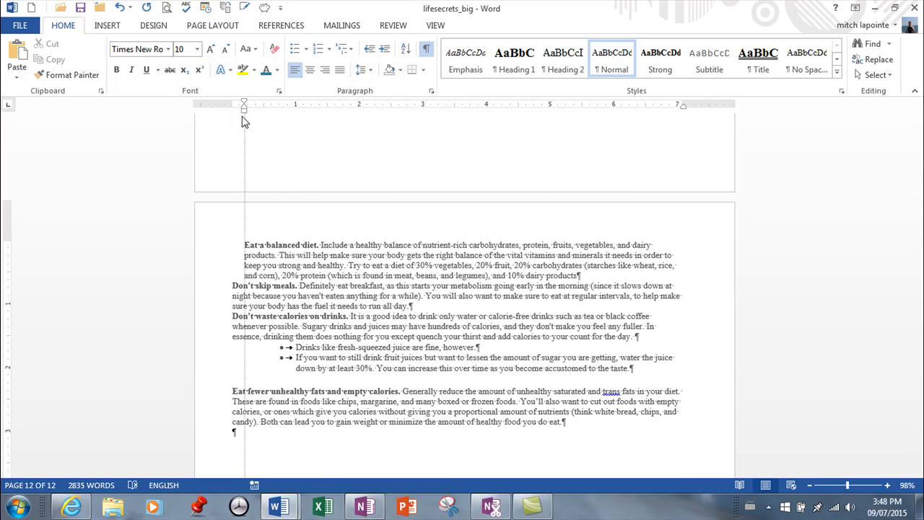
pyautogui.moveTo(244, 110); pyautogui.dragTo(232, 110)
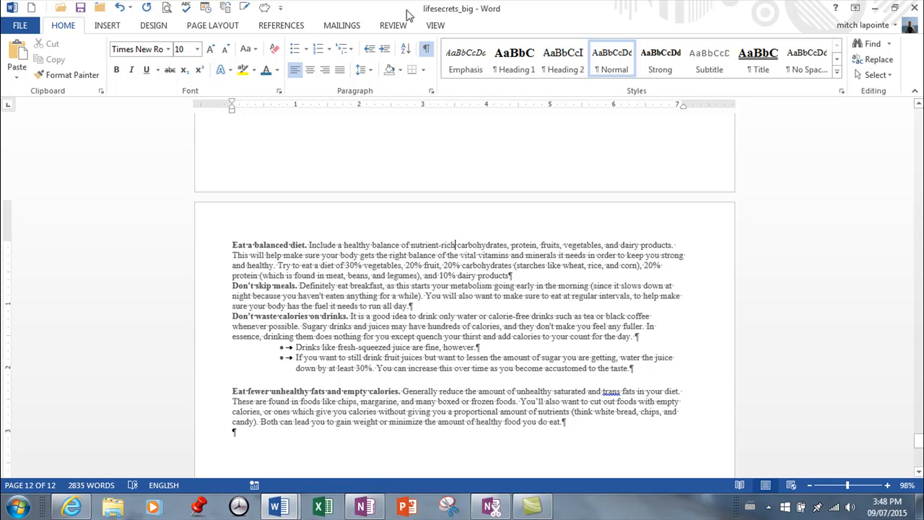
pyautogui.click(432, 90)
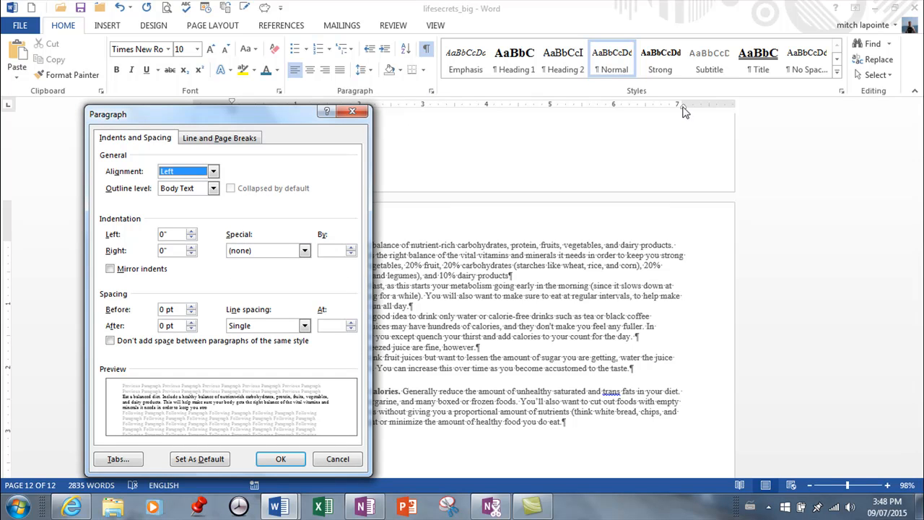
# - Apply a Special First line indent of 1" in the Paragraph dialog
pyautogui.moveTo(231, 114); pyautogui.dragTo(238, 151)
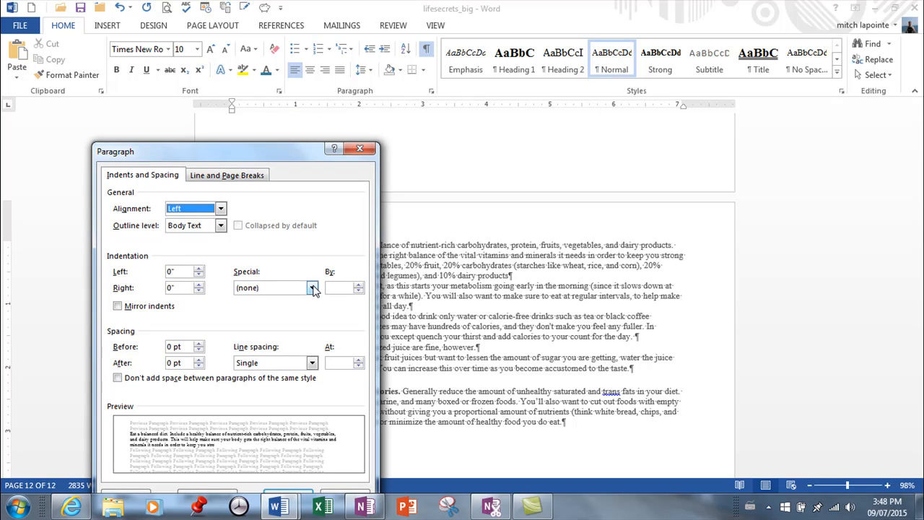
pyautogui.click(312, 288)
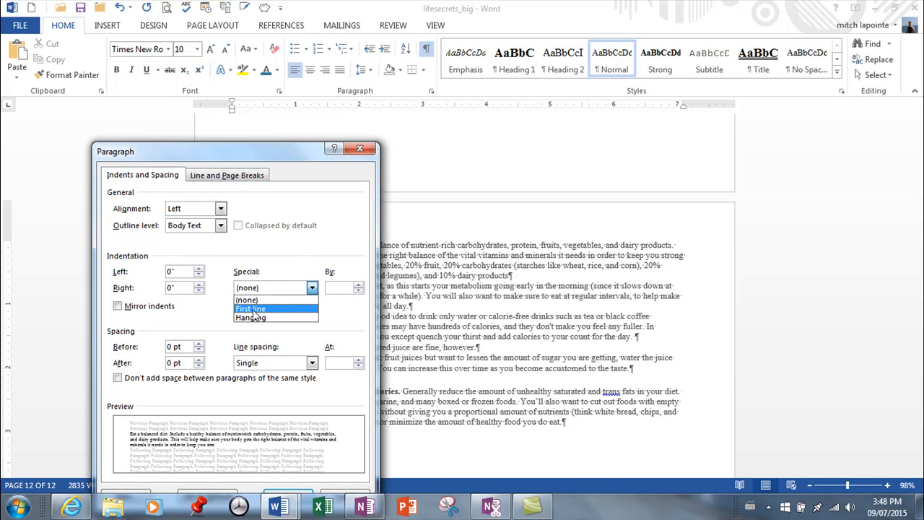
pyautogui.click(250, 308)
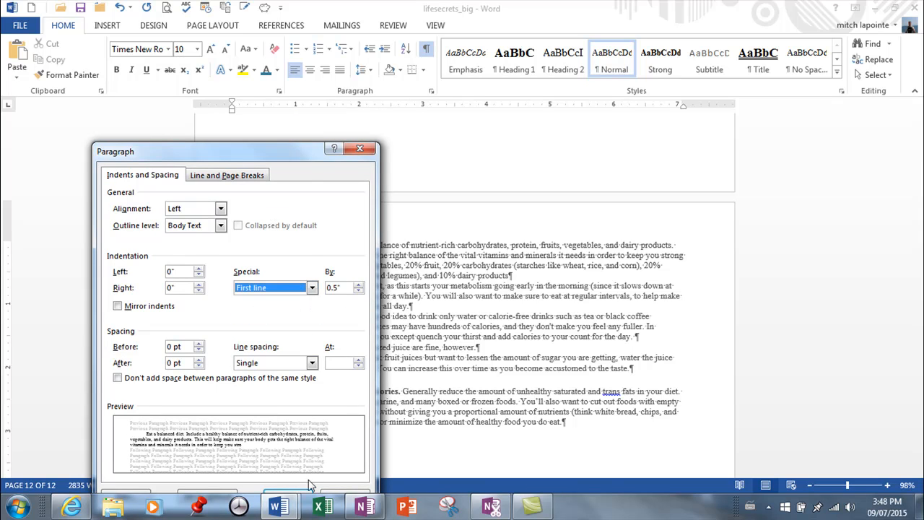
pyautogui.click(358, 284)
pyautogui.write('1')
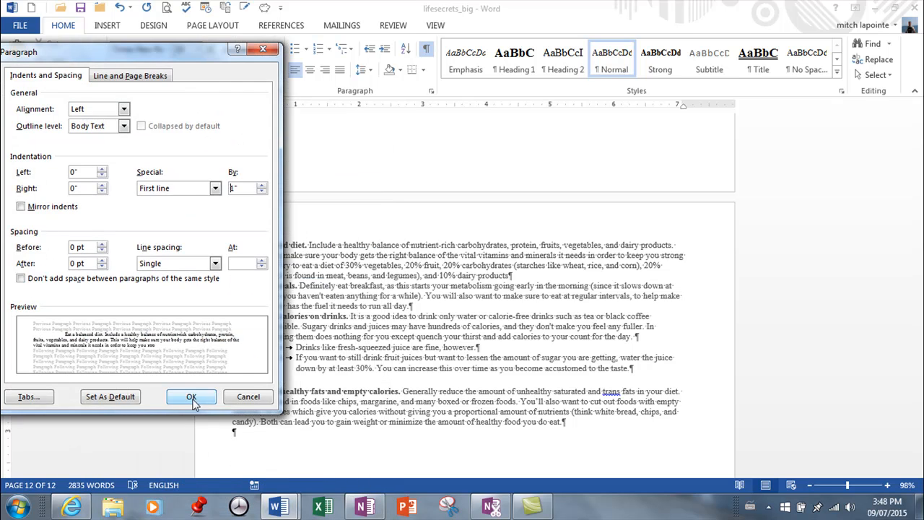
pyautogui.click(192, 397)
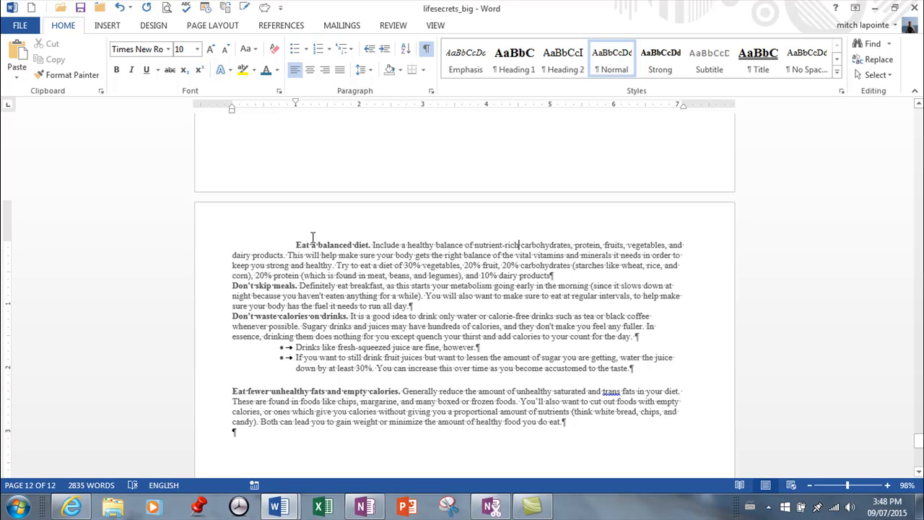
pyautogui.moveTo(290, 104)
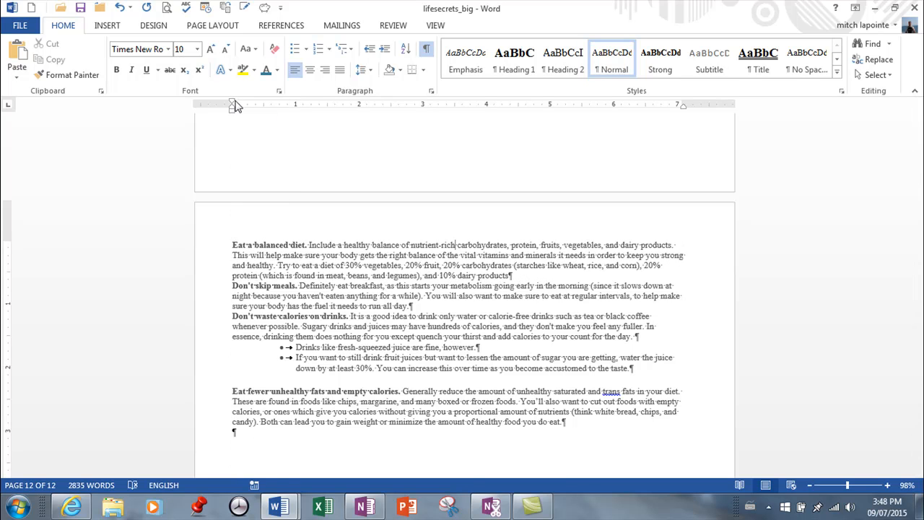
# - Drag ruler markers to give Eat a balanced diet and Don't skip meals one-inch hanging indents
pyautogui.moveTo(236, 108); pyautogui.dragTo(295, 108)
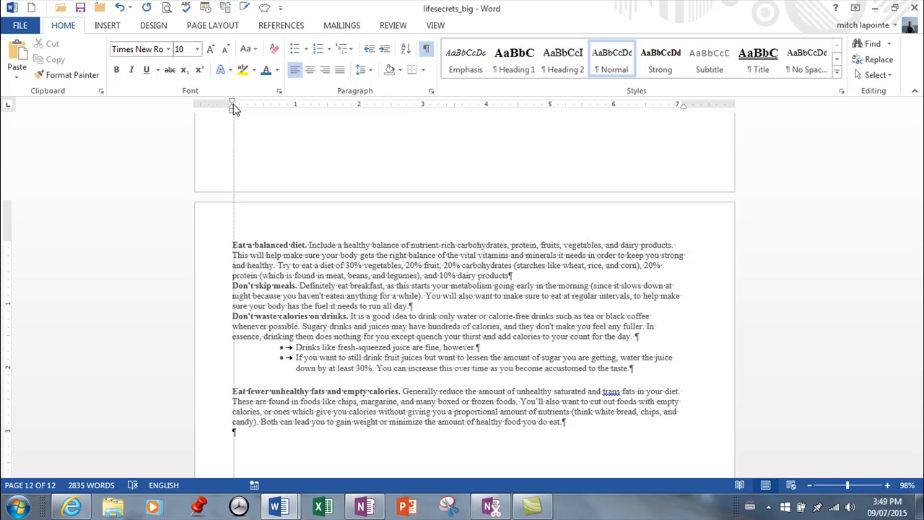
pyautogui.moveTo(232, 107); pyautogui.dragTo(265, 106)
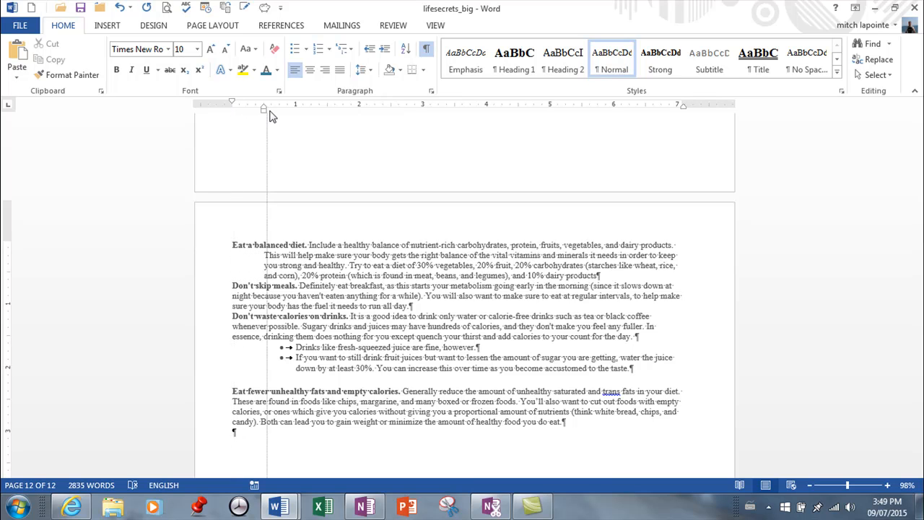
pyautogui.moveTo(263, 108); pyautogui.dragTo(296, 109)
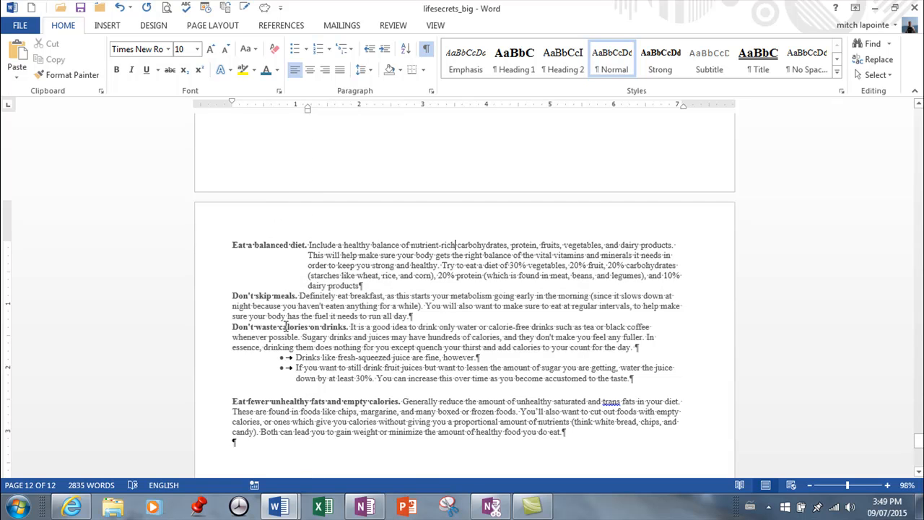
pyautogui.moveTo(271, 252)
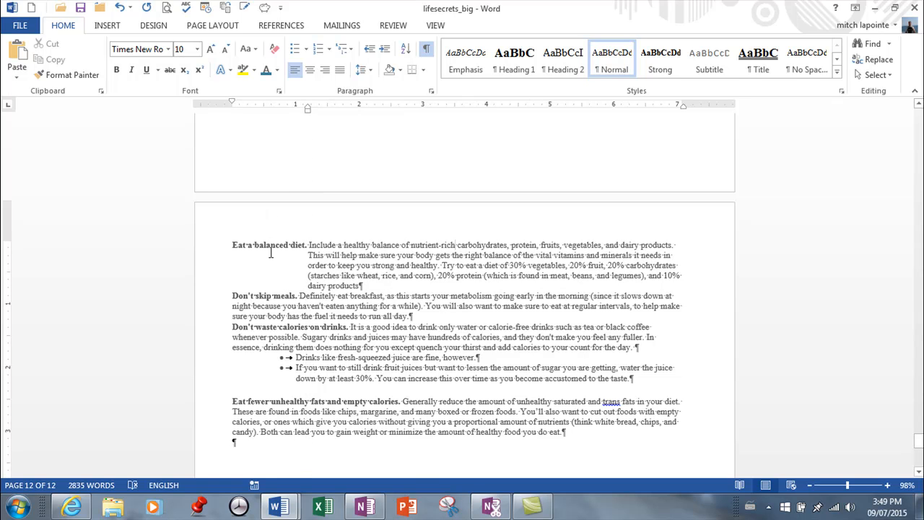
pyautogui.moveTo(289, 269)
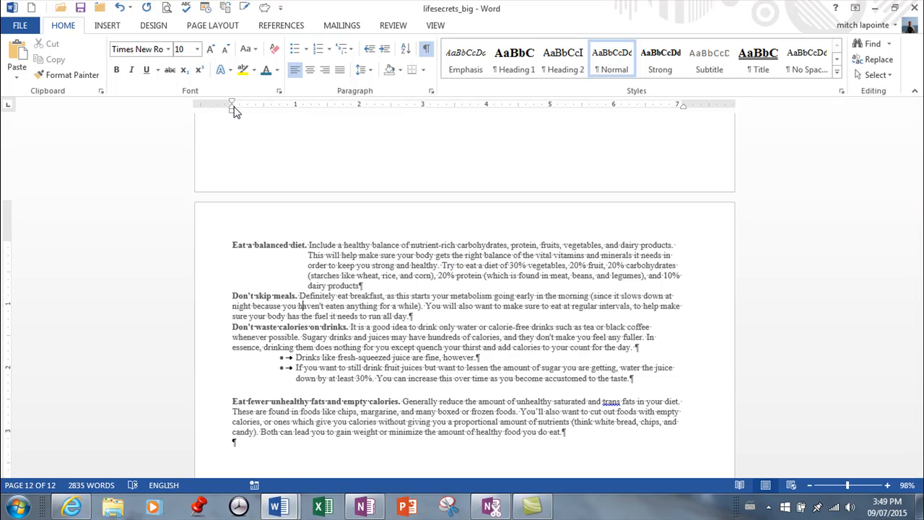
pyautogui.moveTo(231, 103); pyautogui.dragTo(311, 103)
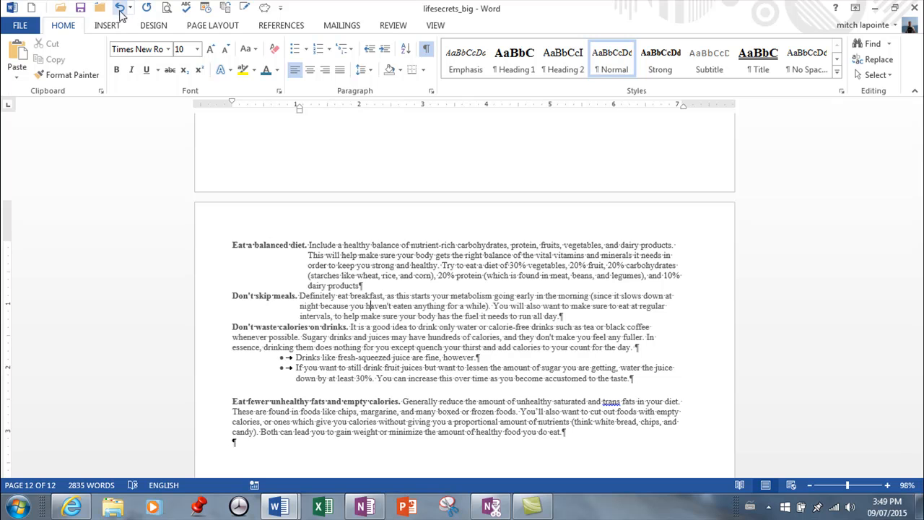
pyautogui.click(119, 8)
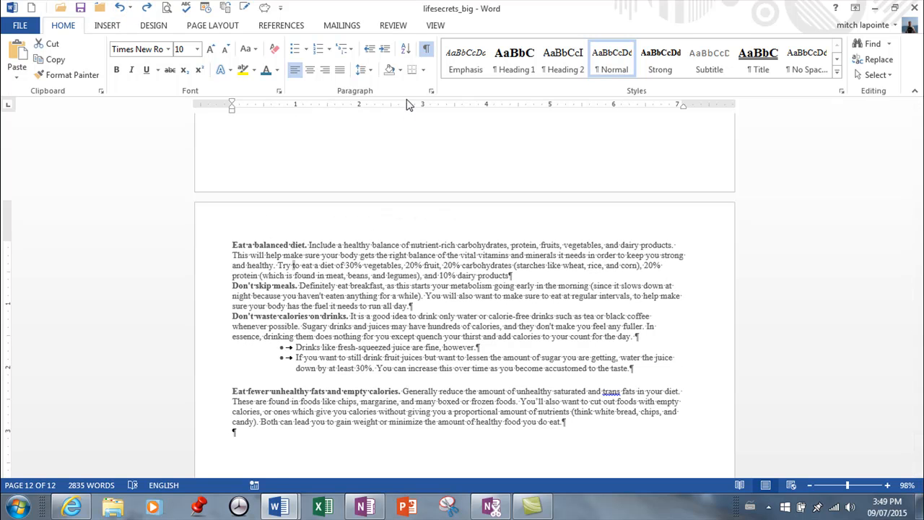
pyautogui.click(431, 90)
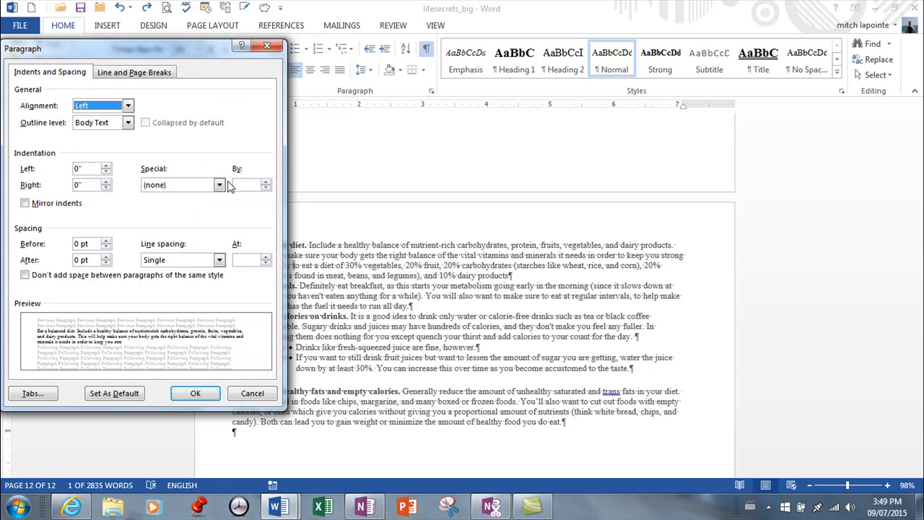
pyautogui.click(219, 184)
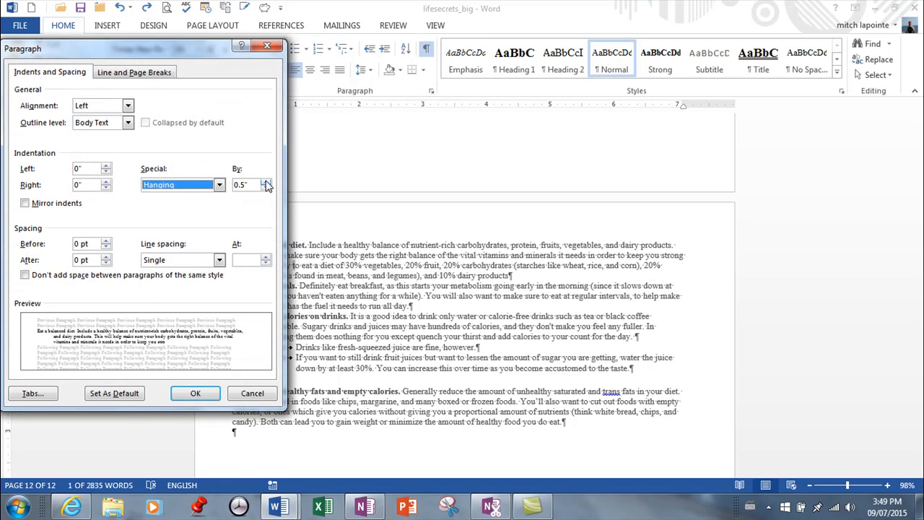
pyautogui.click(267, 181)
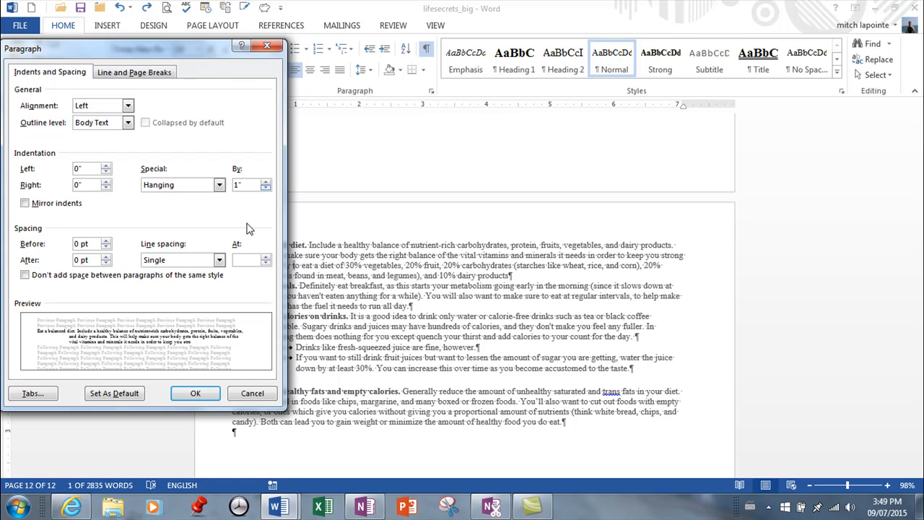
pyautogui.click(195, 393)
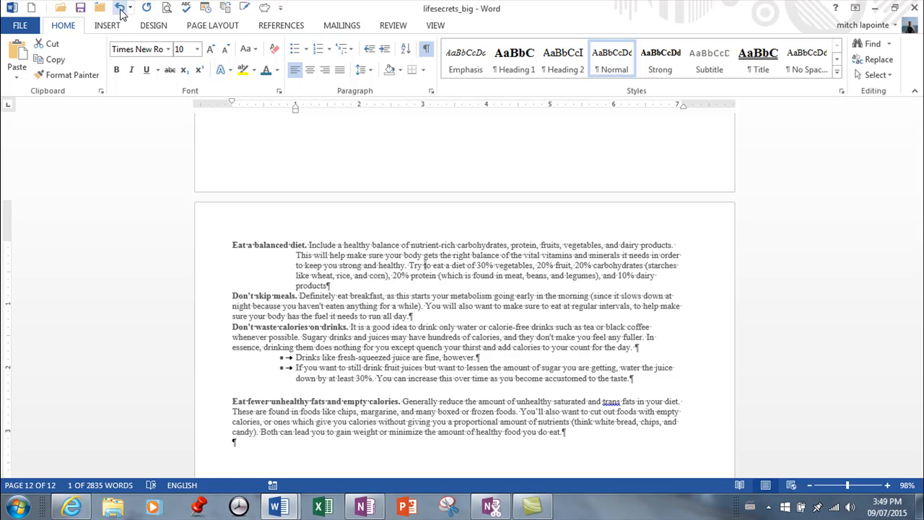
pyautogui.click(118, 8)
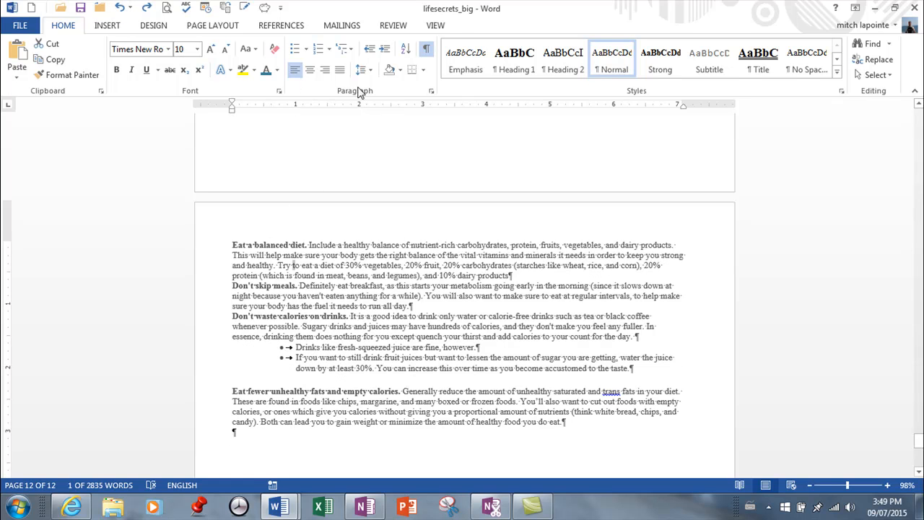
# - Set the first paragraph's line spacing to At least, raising the value to 15 pt
pyautogui.click(432, 90)
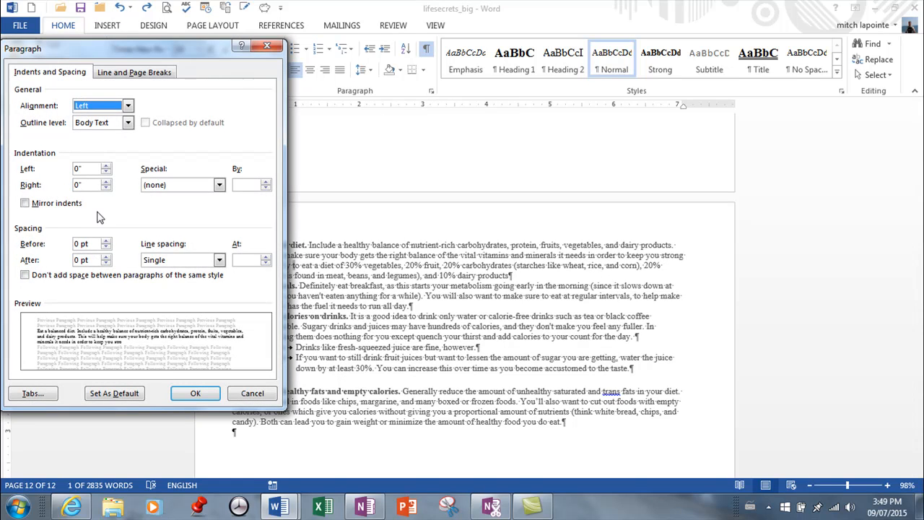
pyautogui.moveTo(253, 264)
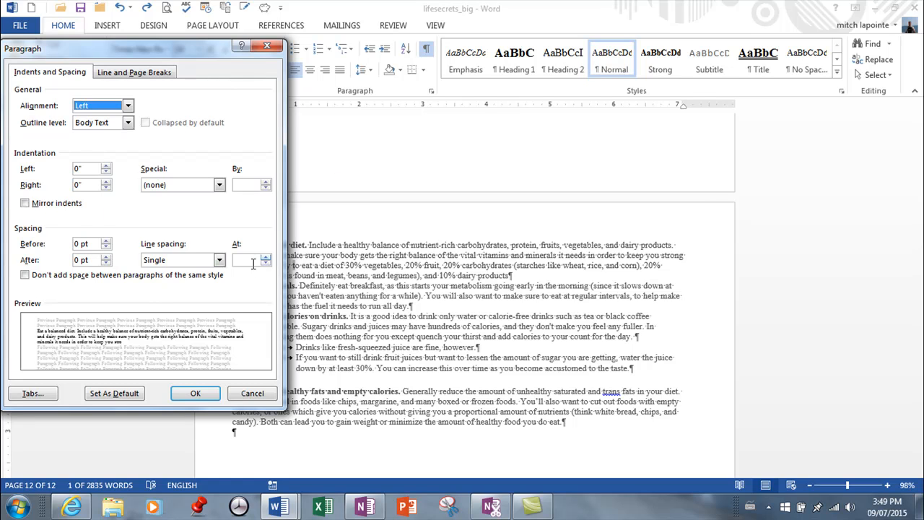
pyautogui.click(219, 260)
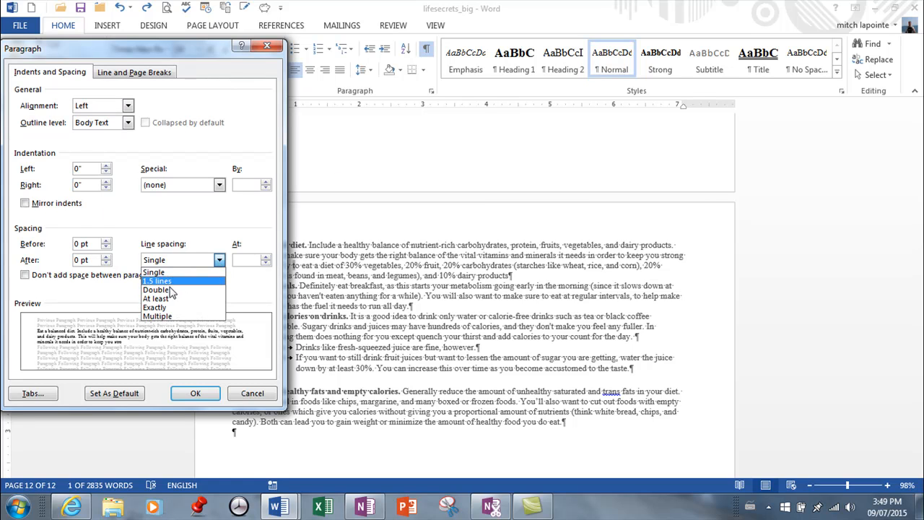
pyautogui.moveTo(156, 290)
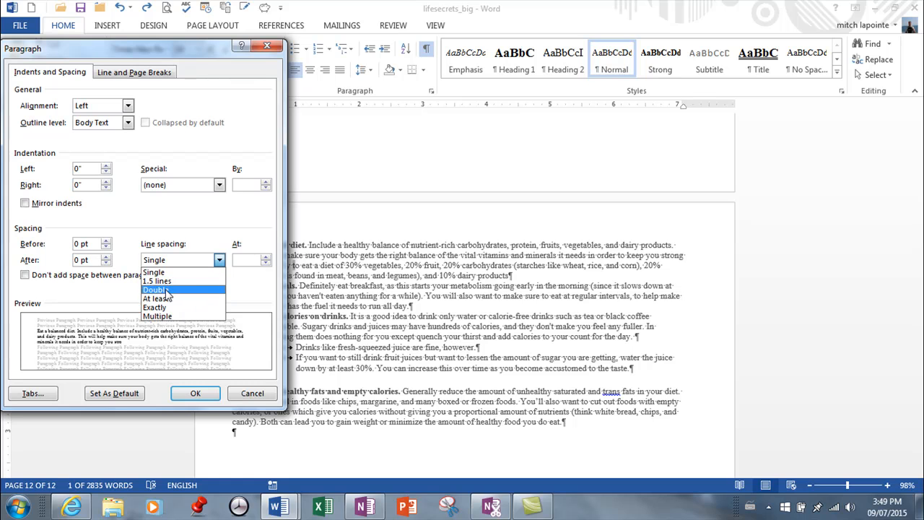
pyautogui.click(156, 299)
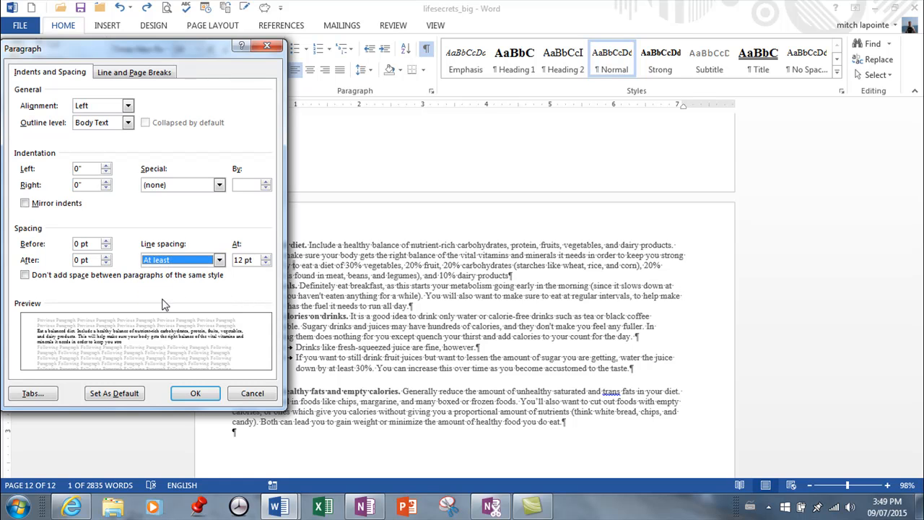
pyautogui.moveTo(144, 48); pyautogui.dragTo(159, 192)
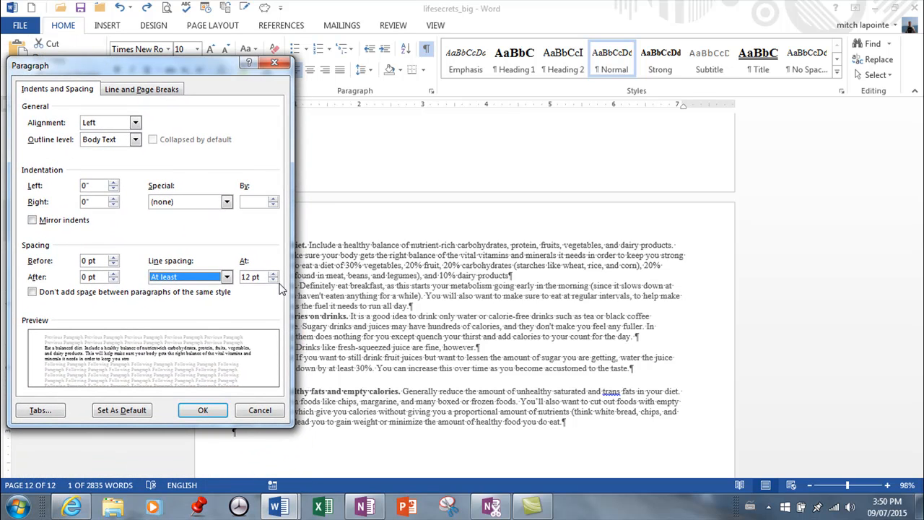
pyautogui.click(274, 273)
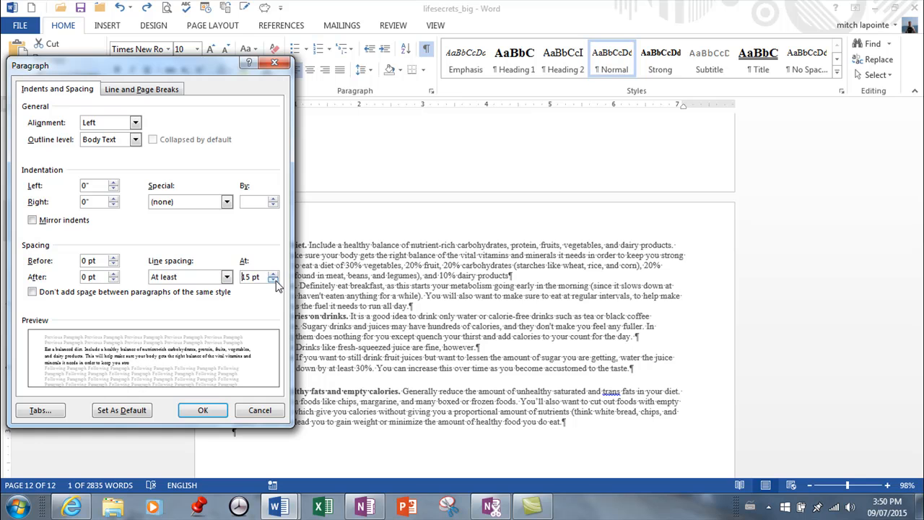
pyautogui.click(273, 280)
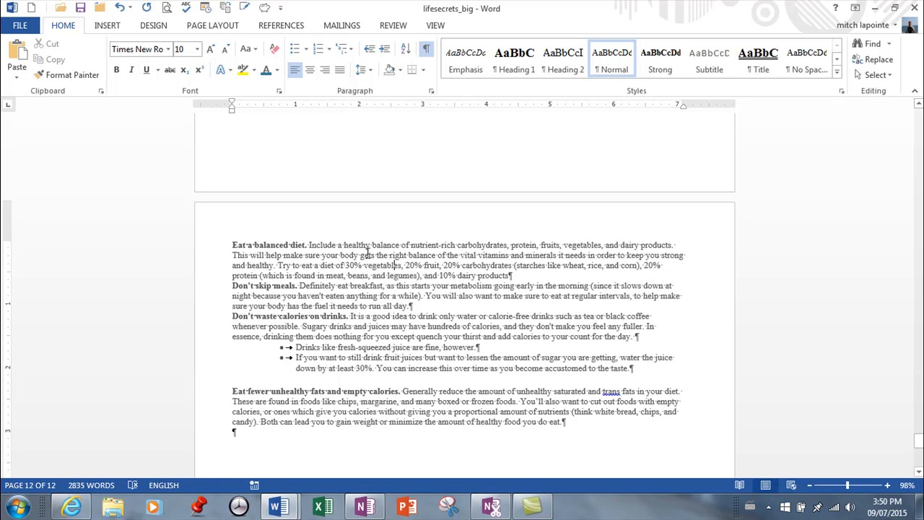
# - Set the first paragraph's line spacing to Exactly 12 pt
pyautogui.click(431, 90)
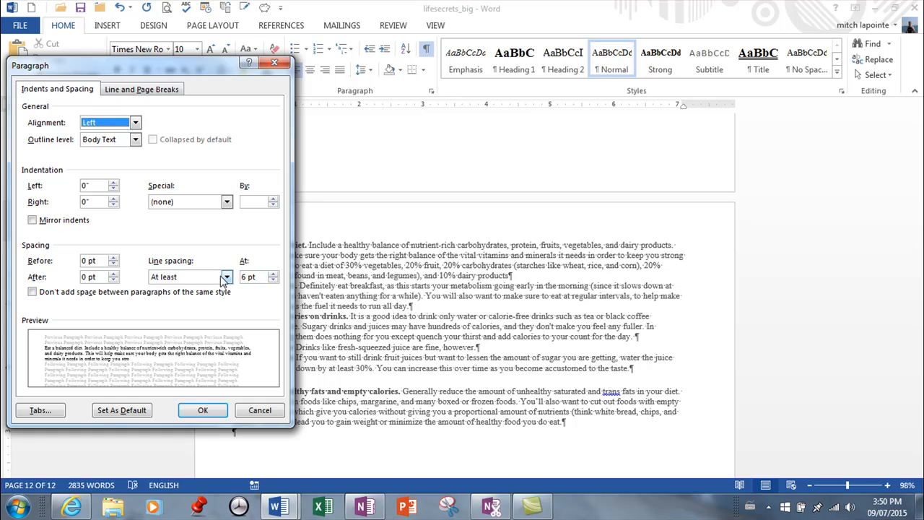
pyautogui.click(226, 277)
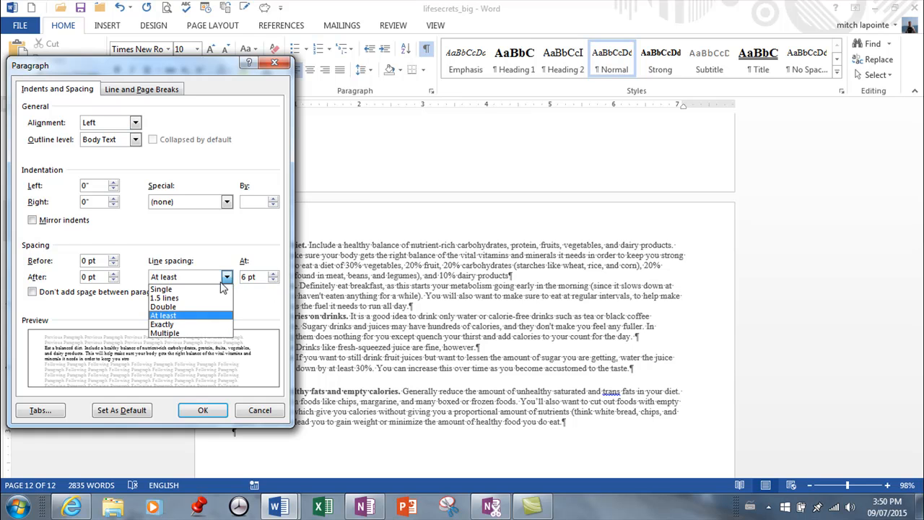
pyautogui.click(161, 324)
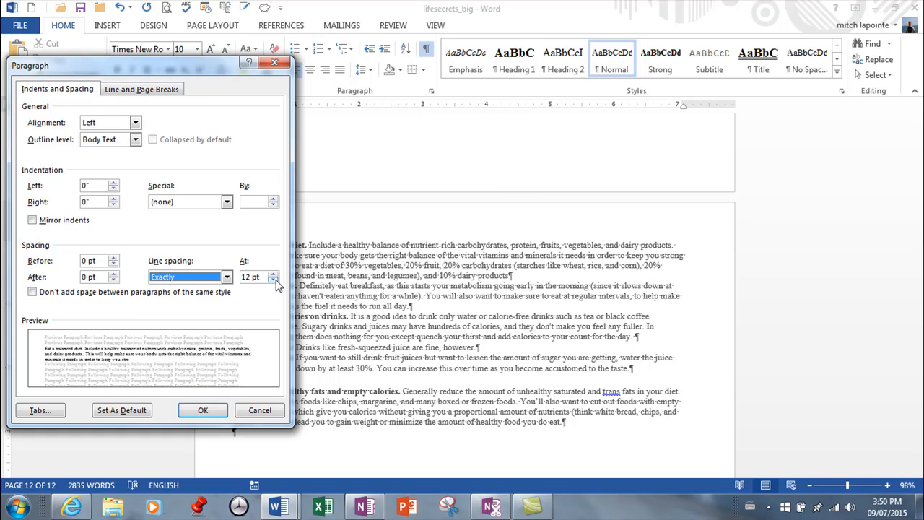
pyautogui.click(274, 280)
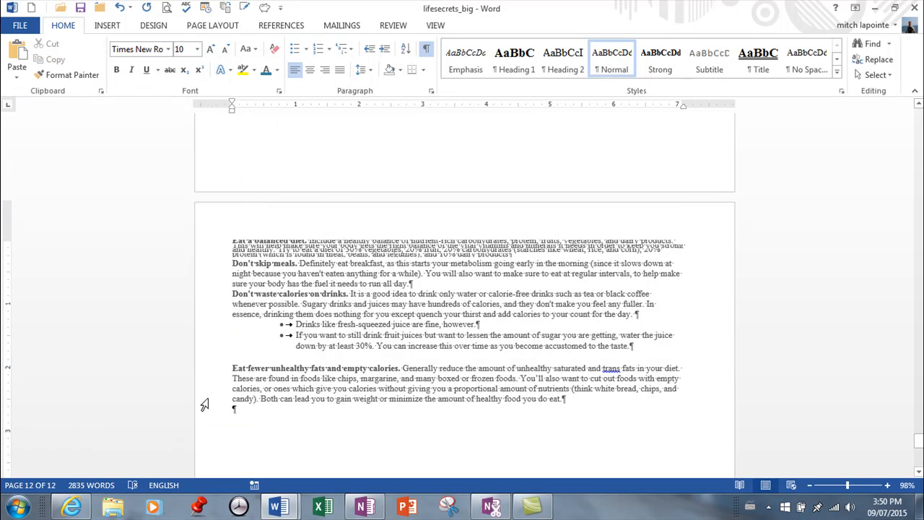
pyautogui.moveTo(240, 93)
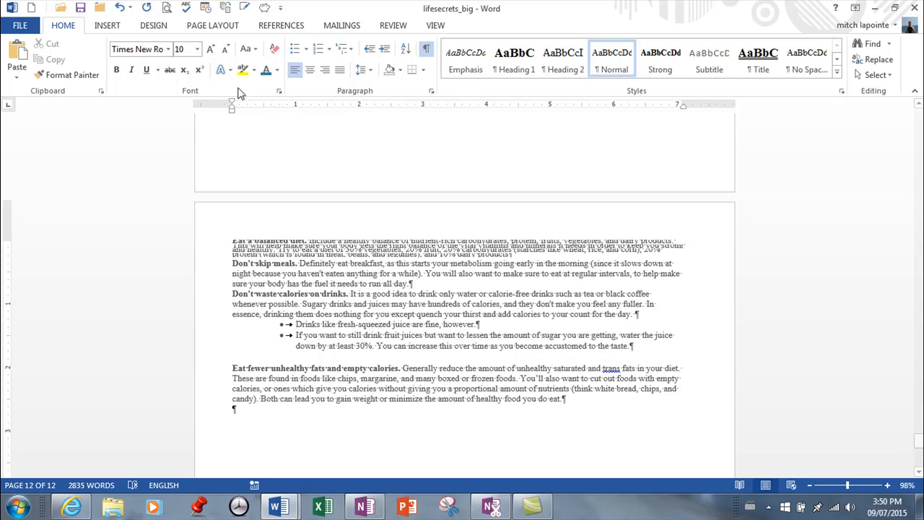
pyautogui.click(279, 90)
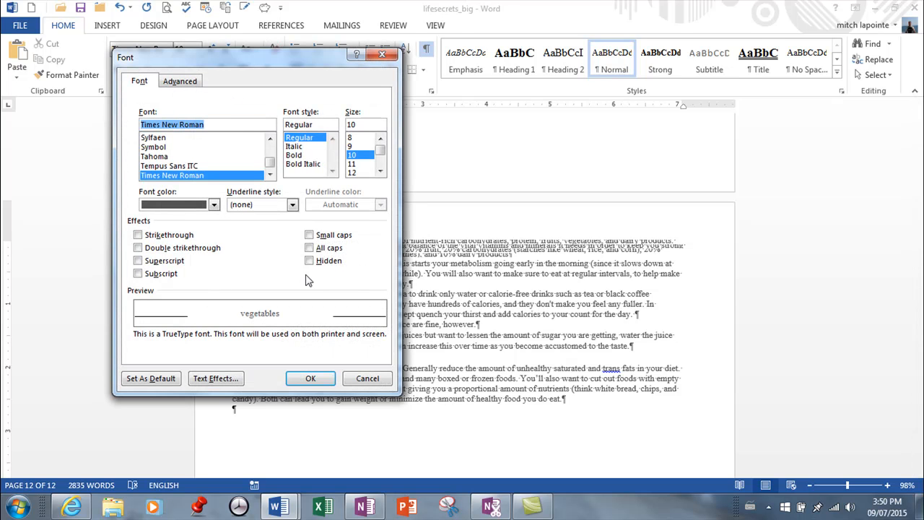
pyautogui.click(368, 378)
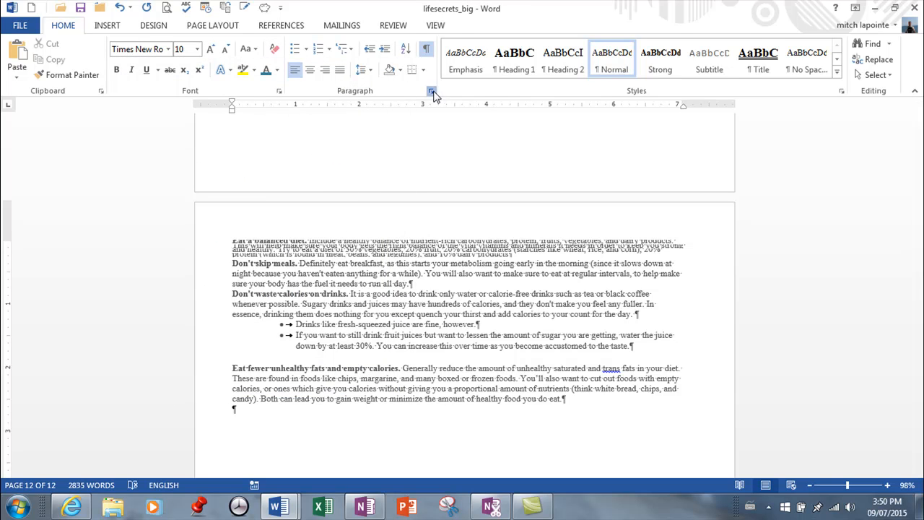
pyautogui.click(432, 92)
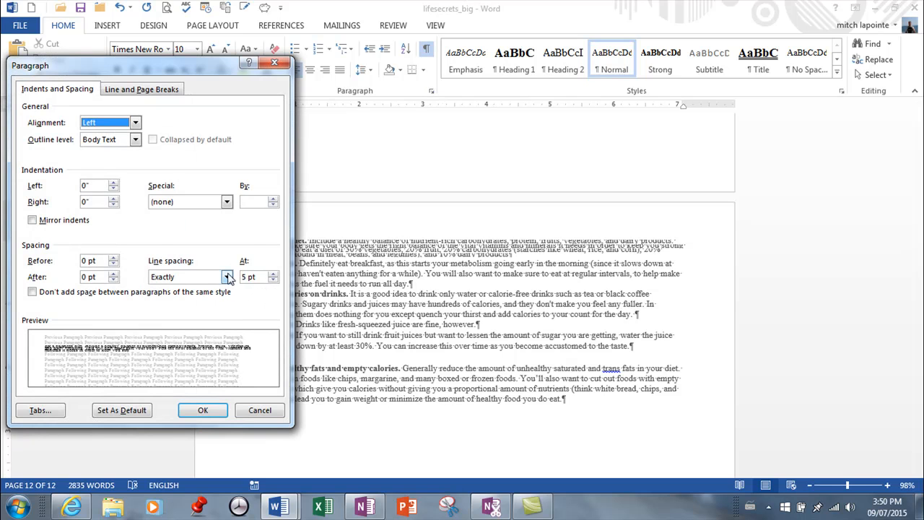
pyautogui.click(273, 273)
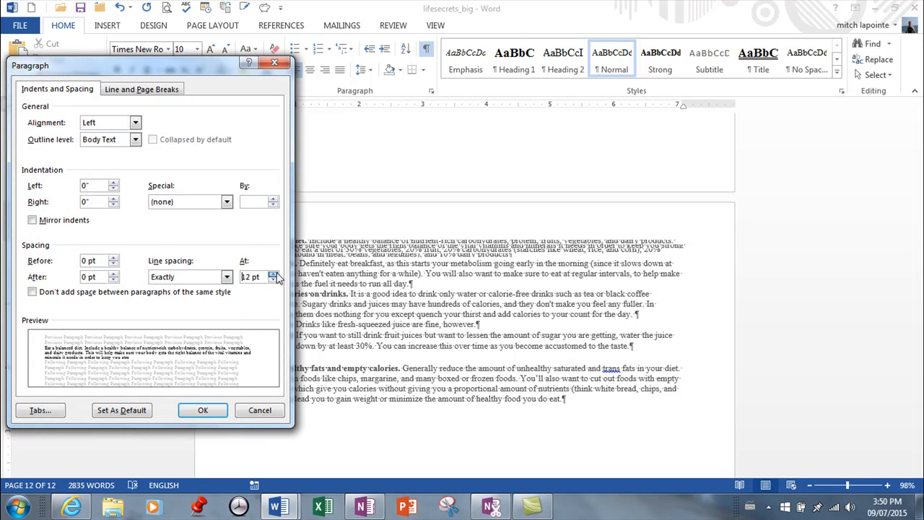
pyautogui.click(273, 274)
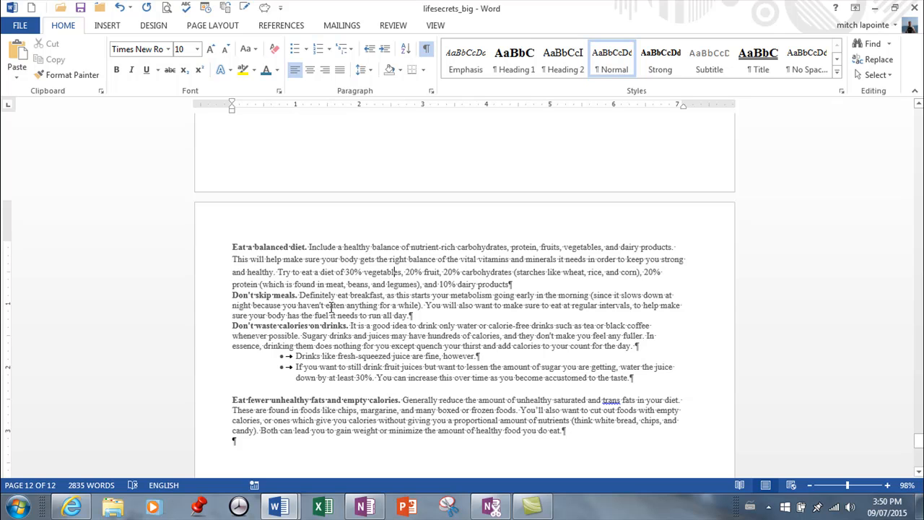
pyautogui.moveTo(441, 259)
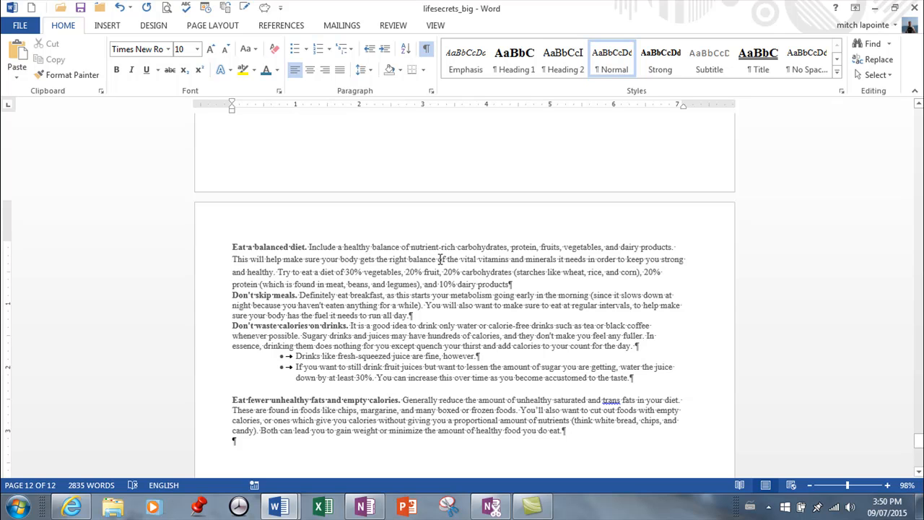
pyautogui.moveTo(434, 90)
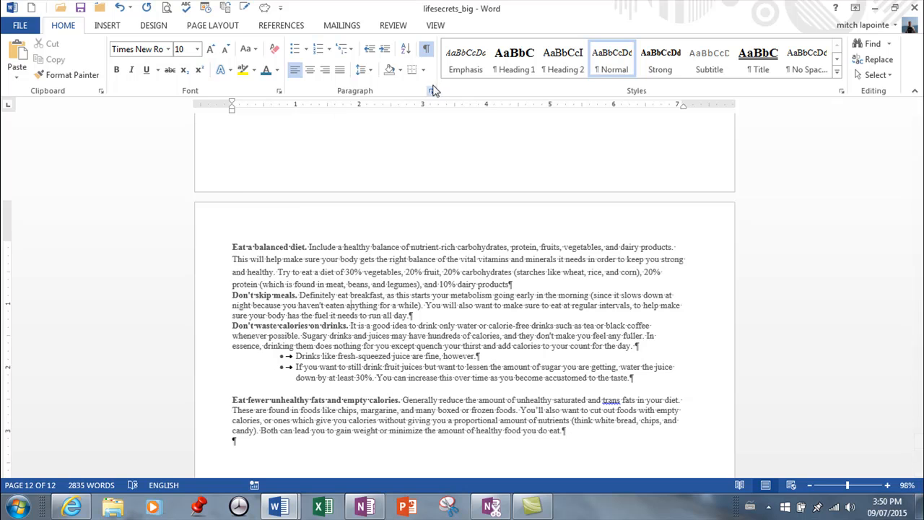
# - Set the Don't skip meals paragraph's line spacing to Multiple at 3
pyautogui.click(431, 90)
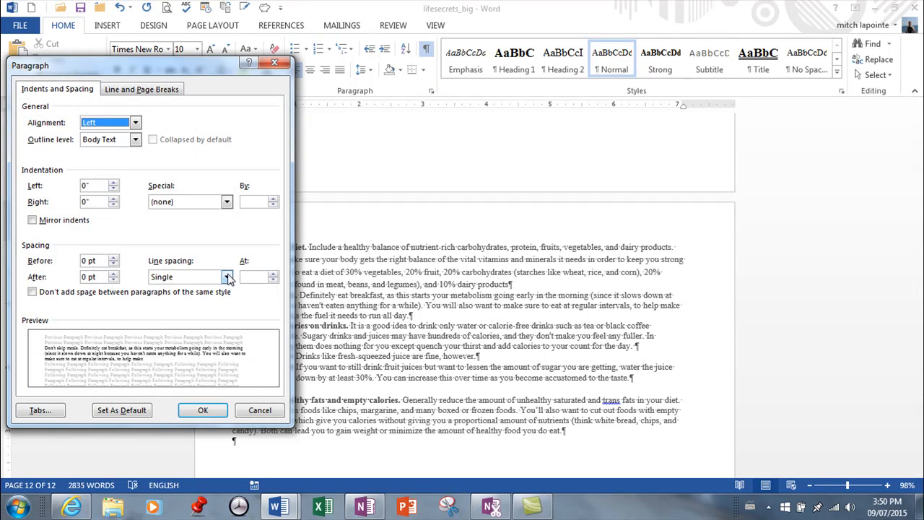
pyautogui.click(227, 277)
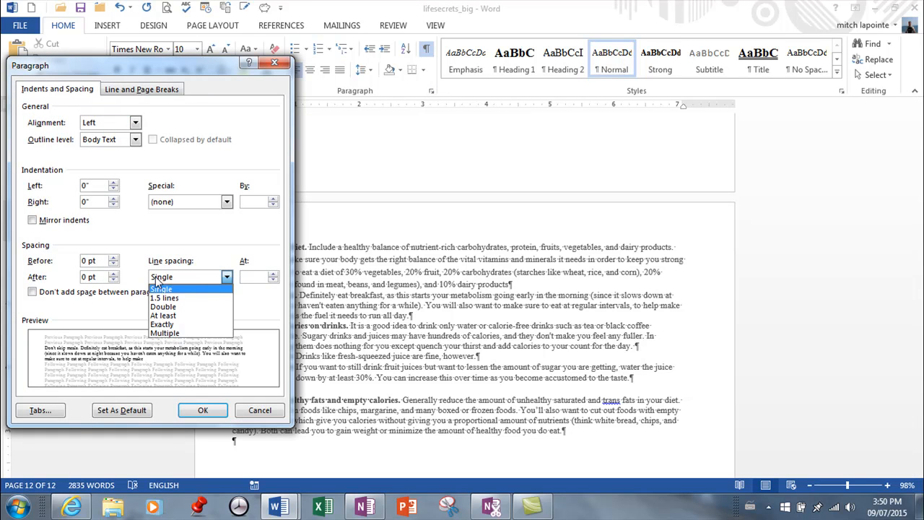
pyautogui.moveTo(163, 306)
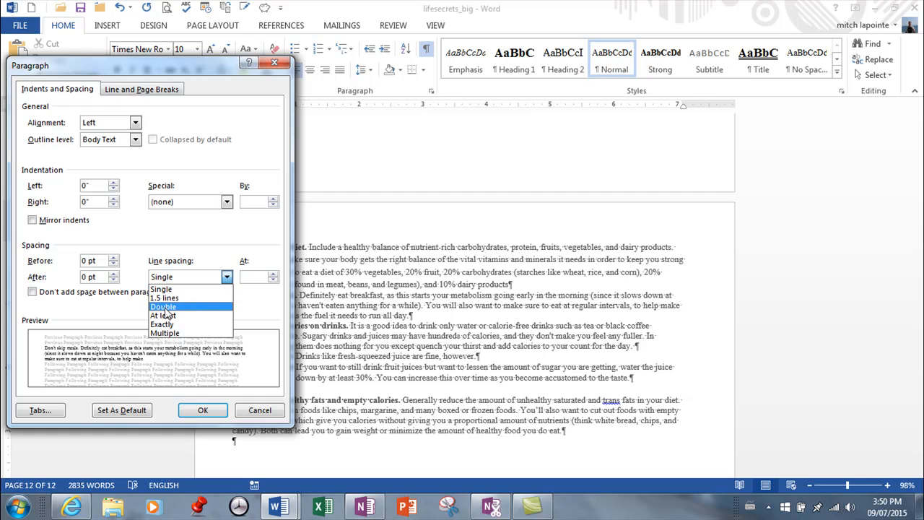
pyautogui.moveTo(162, 316)
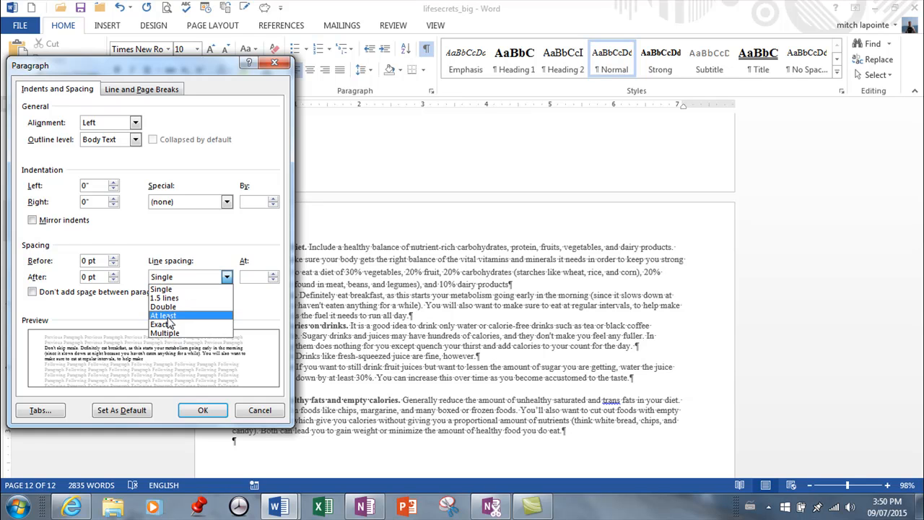
pyautogui.moveTo(173, 333)
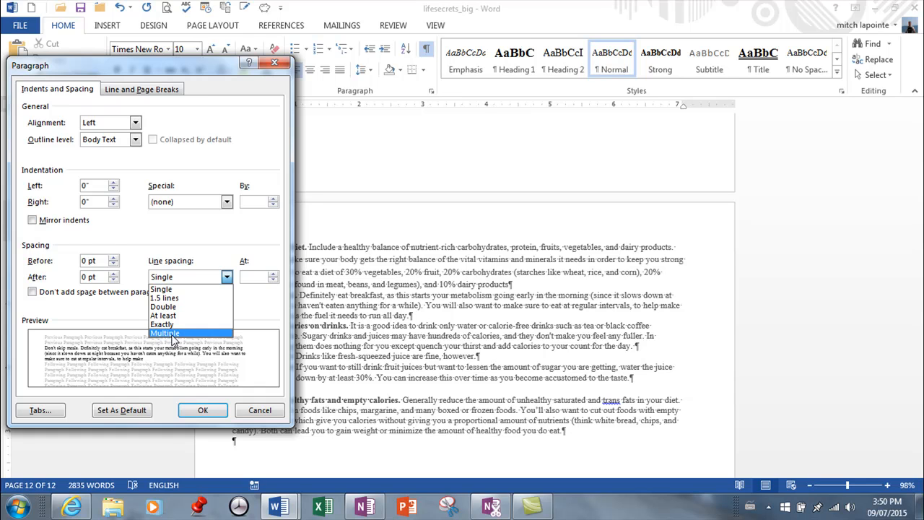
pyautogui.click(164, 333)
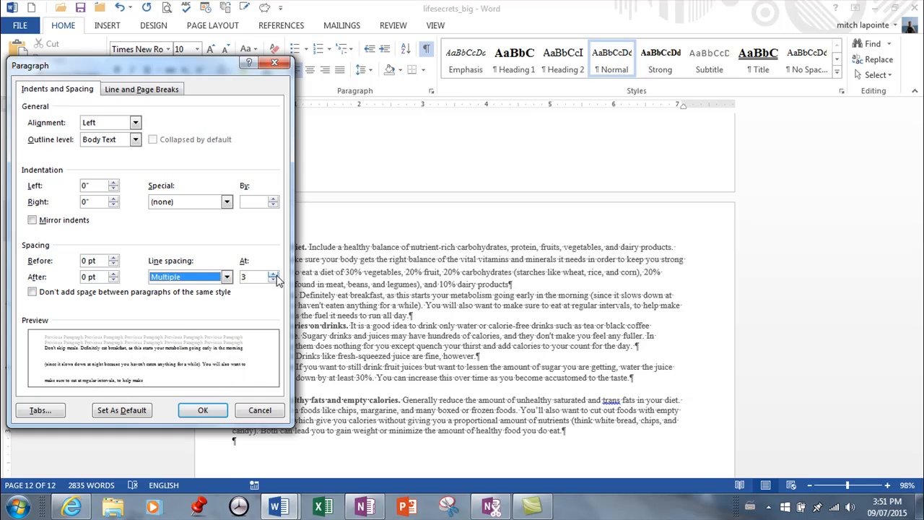
pyautogui.click(202, 410)
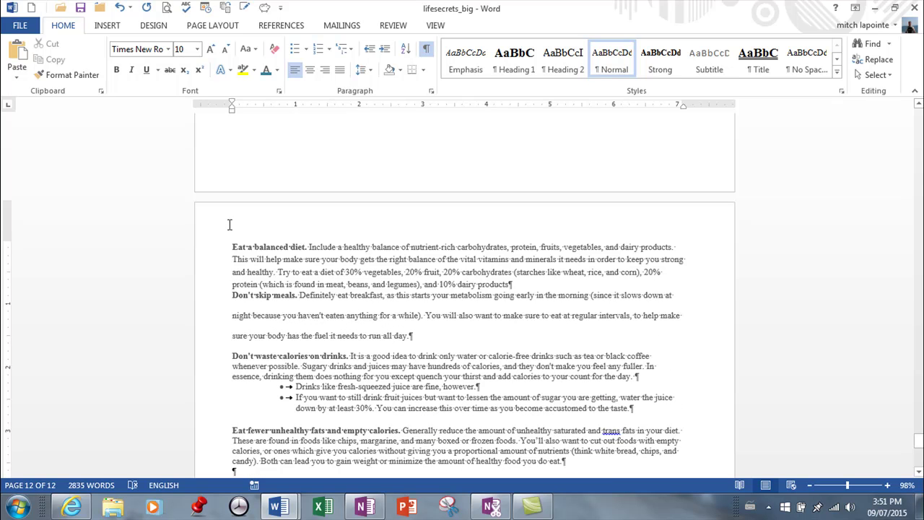
pyautogui.scroll(3)
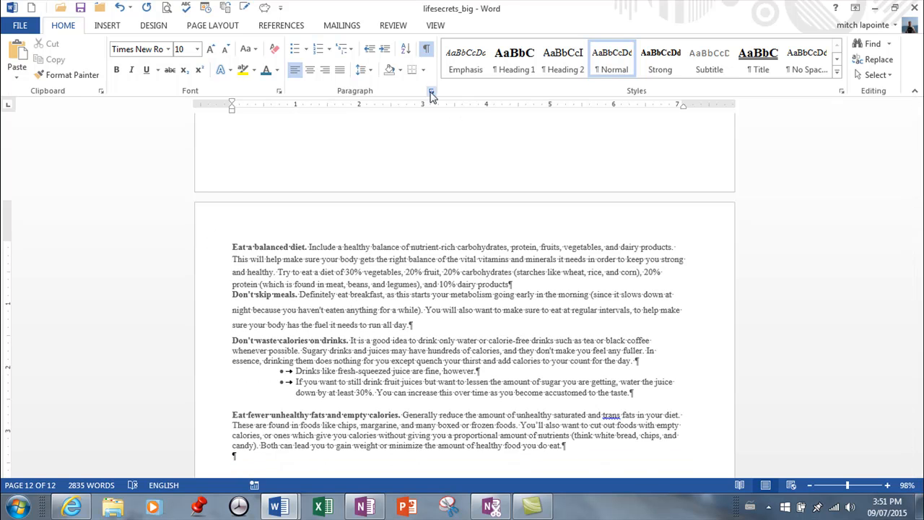
# - Change the Don't skip meals paragraph's line spacing from 1.5 lines to Single
pyautogui.click(431, 93)
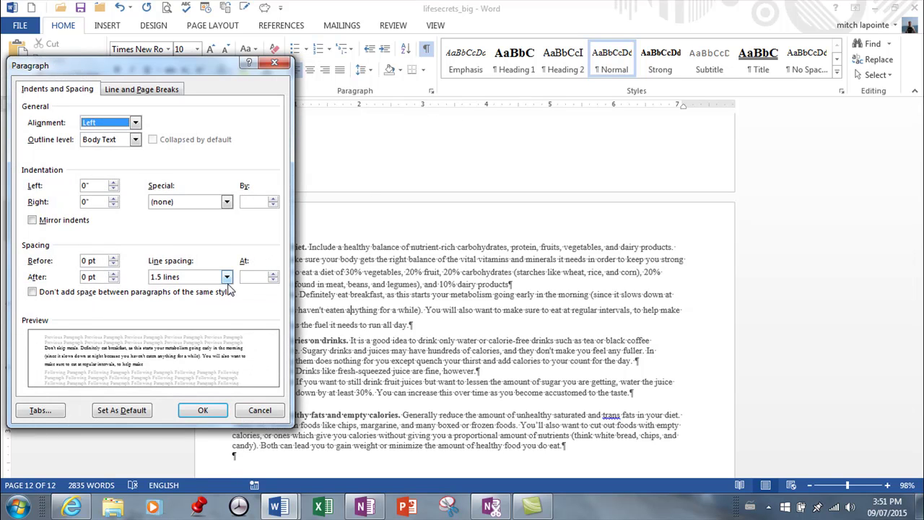
pyautogui.click(185, 277)
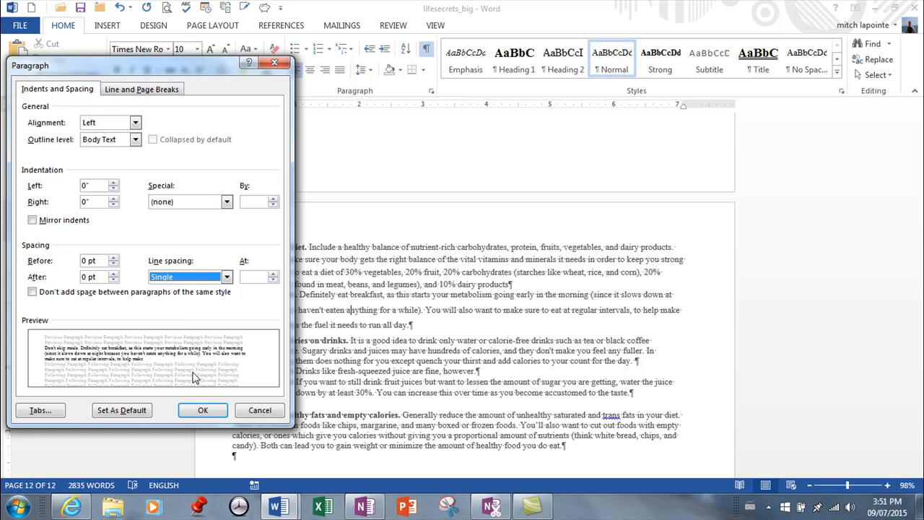
pyautogui.moveTo(58, 265)
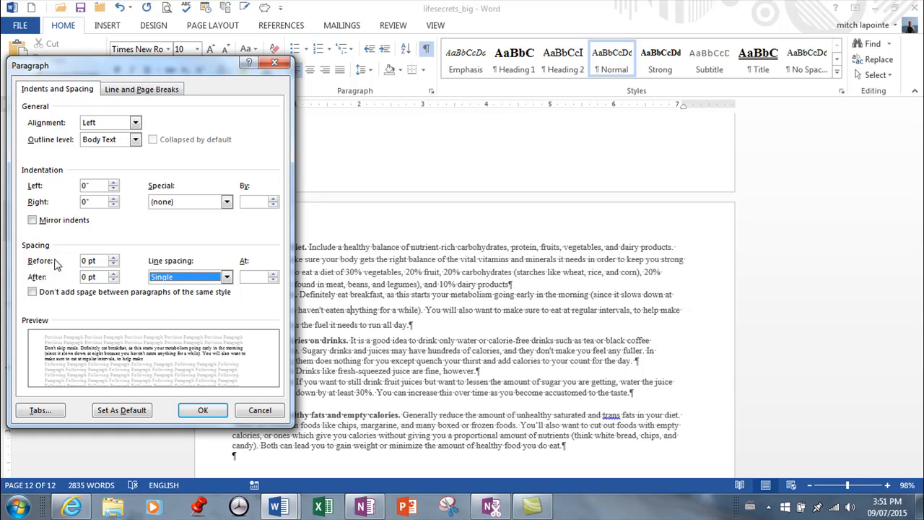
pyautogui.moveTo(239, 395)
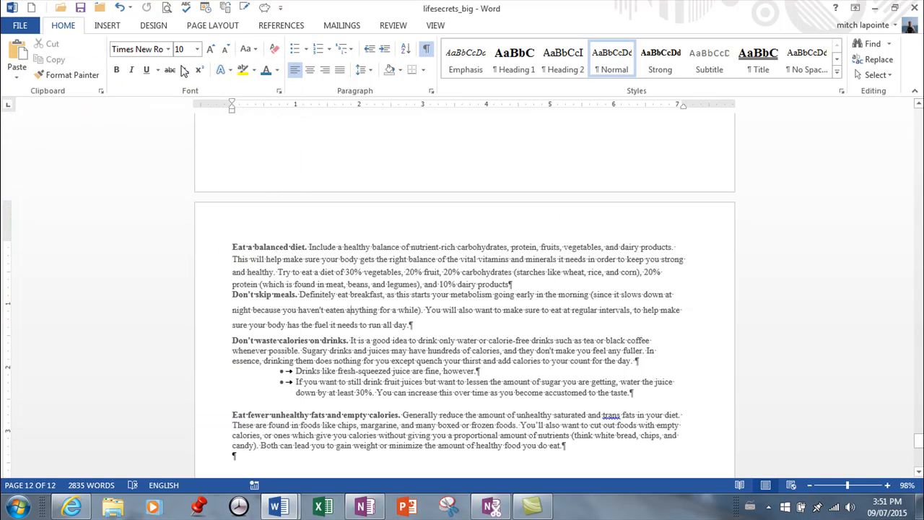
pyautogui.click(118, 8)
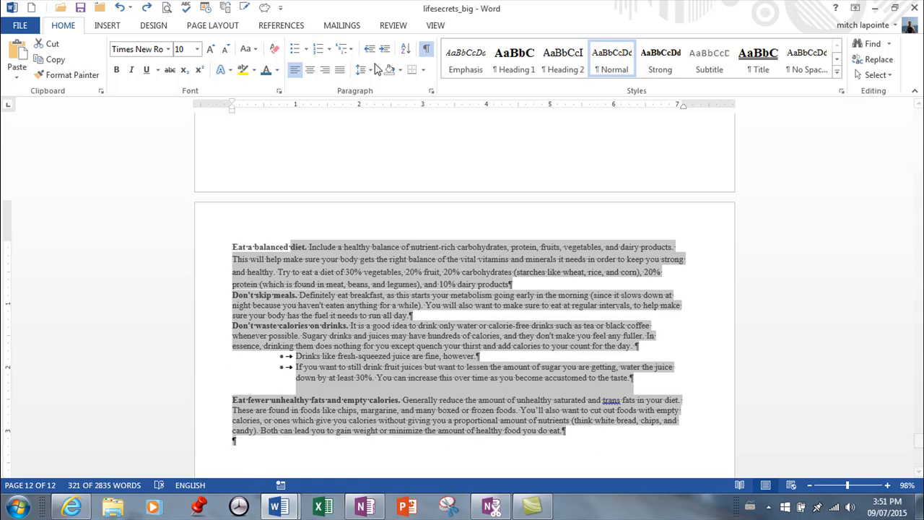
# - Set Spacing Before and After to 12 pt for the page's paragraphs
pyautogui.click(431, 90)
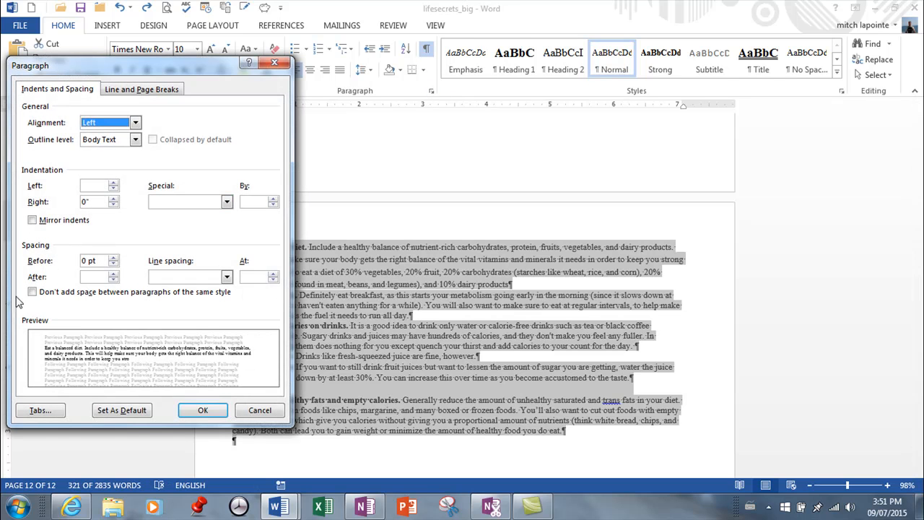
pyautogui.click(115, 257)
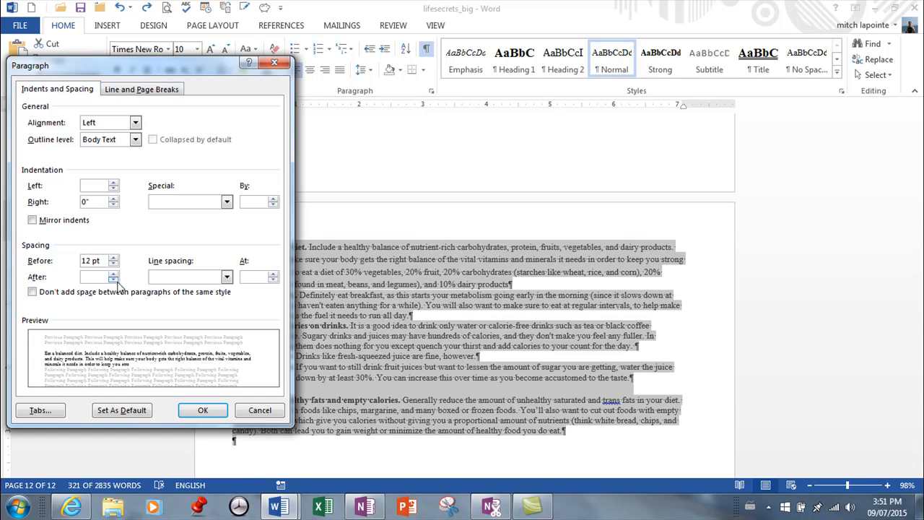
pyautogui.click(116, 274)
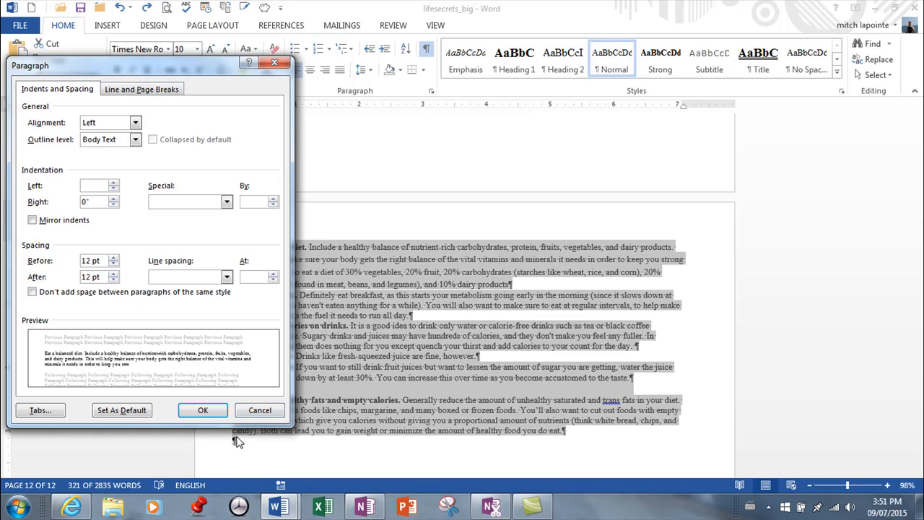
pyautogui.click(203, 410)
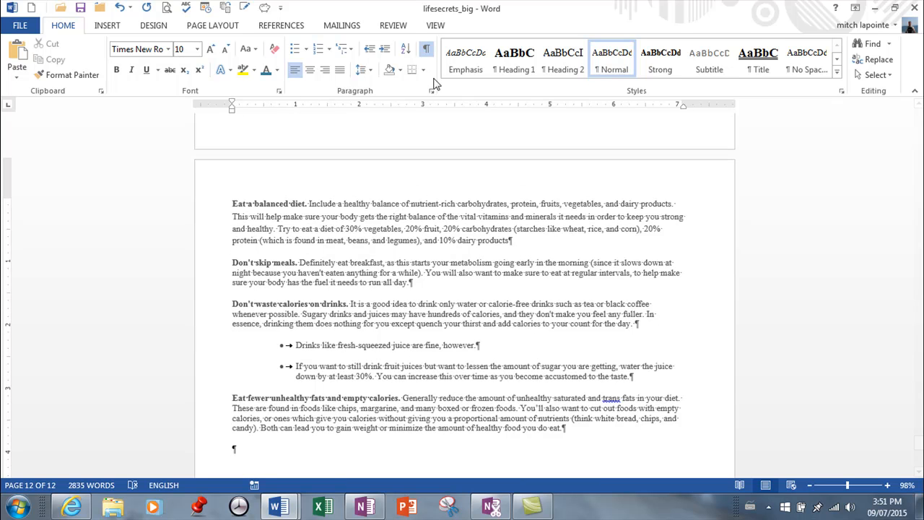
pyautogui.moveTo(713, 28)
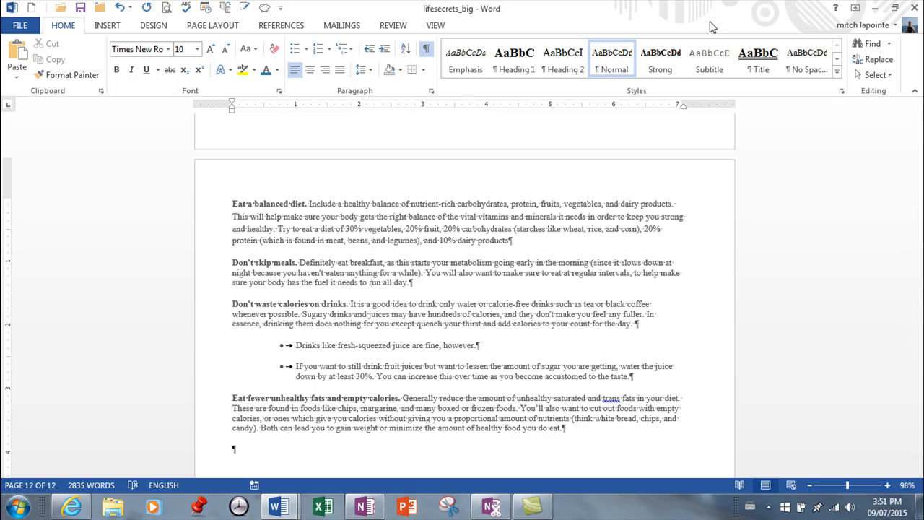
pyautogui.moveTo(611, 58)
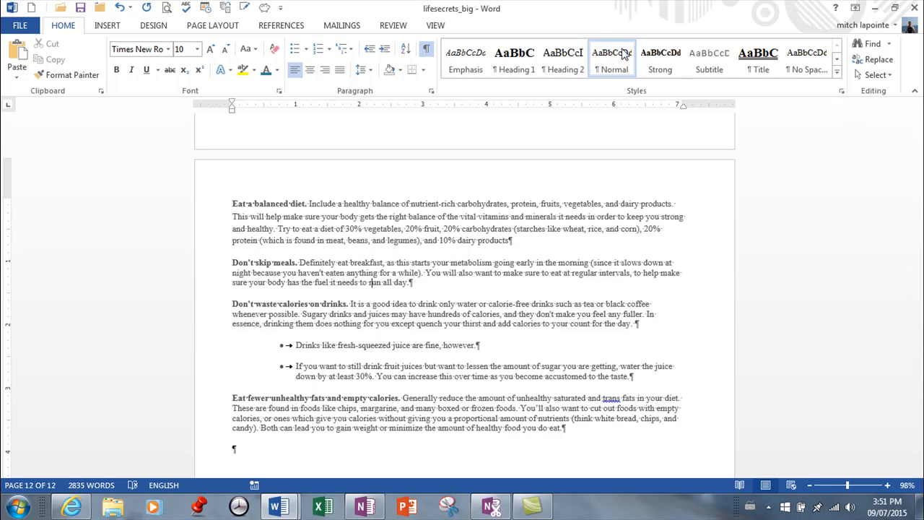
pyautogui.rightClick(611, 59)
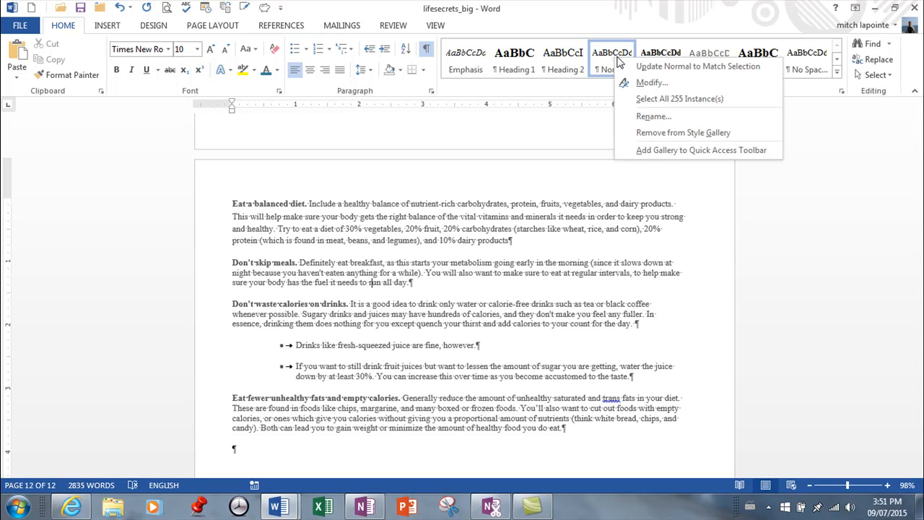
pyautogui.click(652, 82)
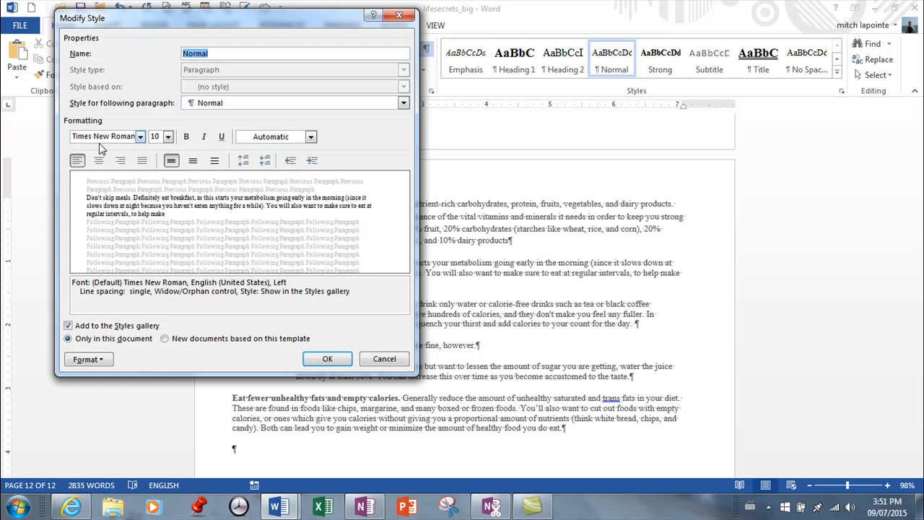
pyautogui.click(84, 359)
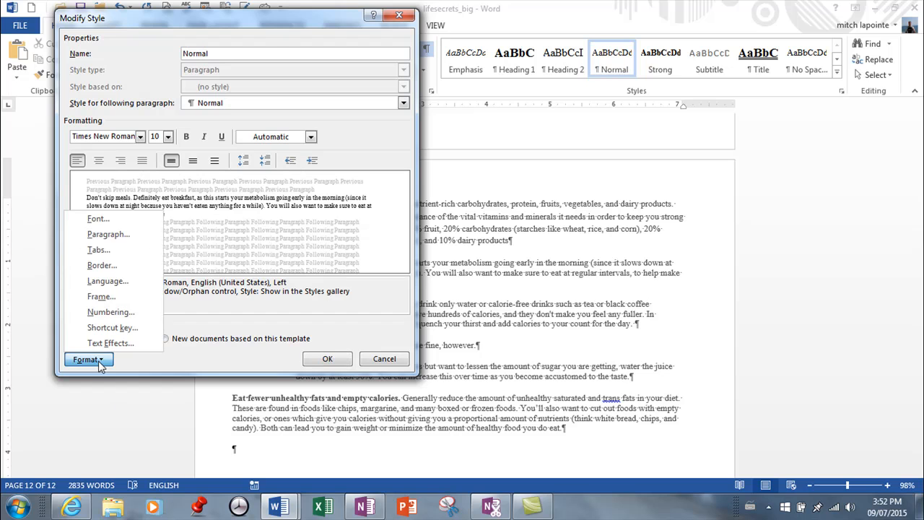
pyautogui.click(108, 233)
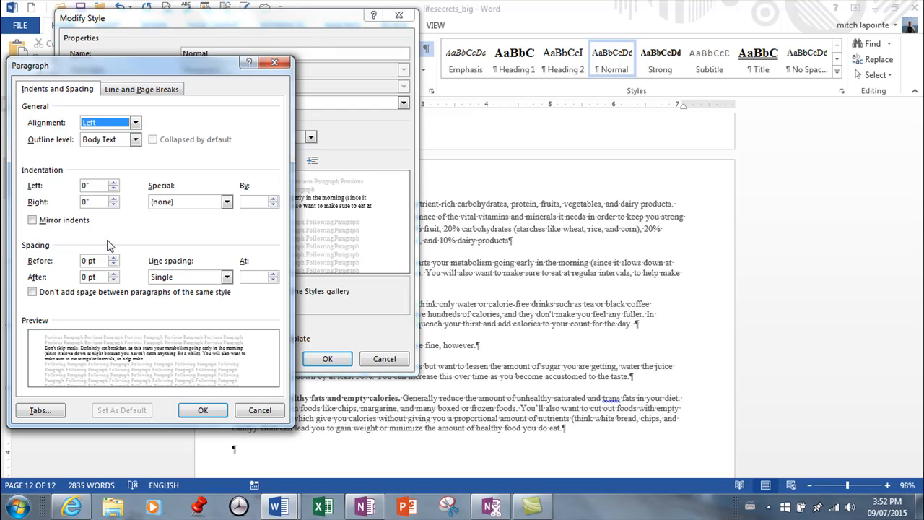
pyautogui.moveTo(34, 401)
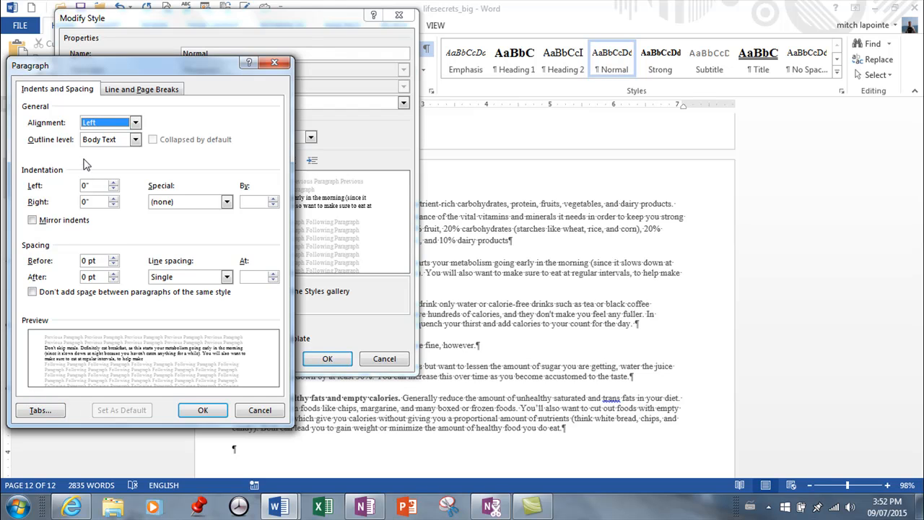
pyautogui.moveTo(79, 168)
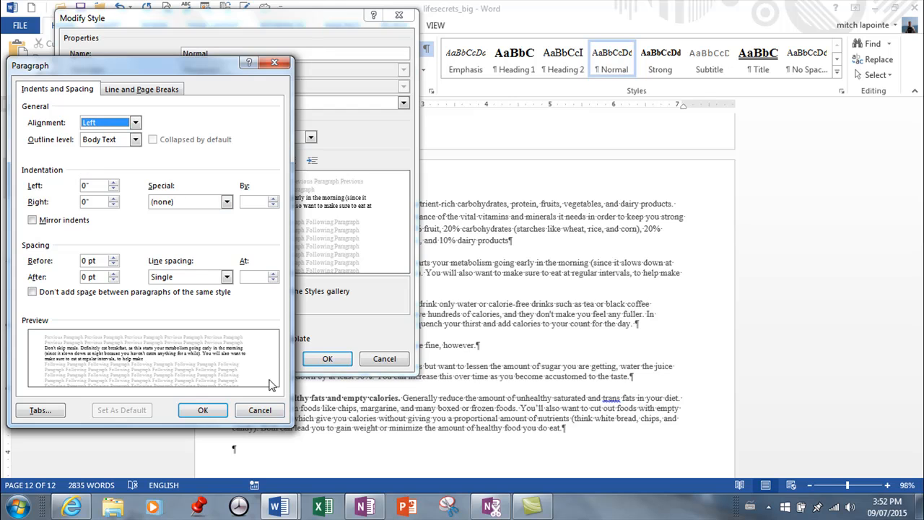
pyautogui.click(203, 409)
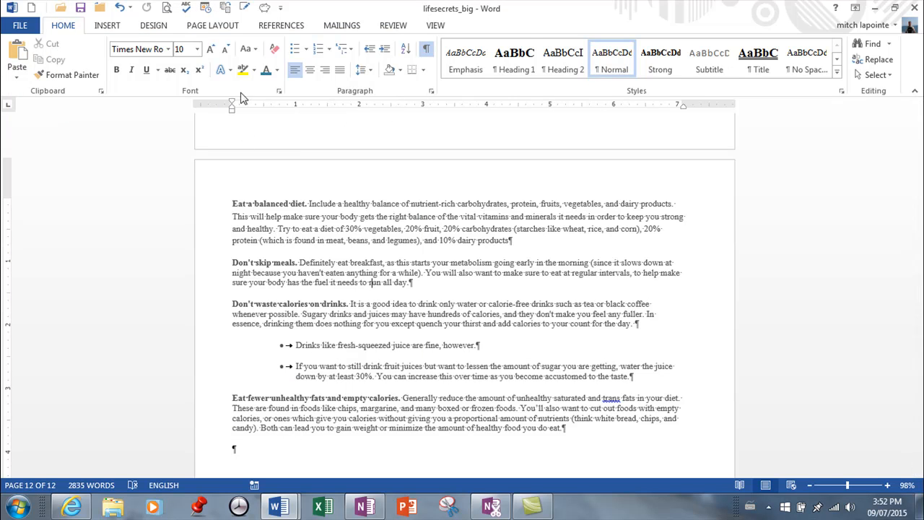
pyautogui.moveTo(233, 99)
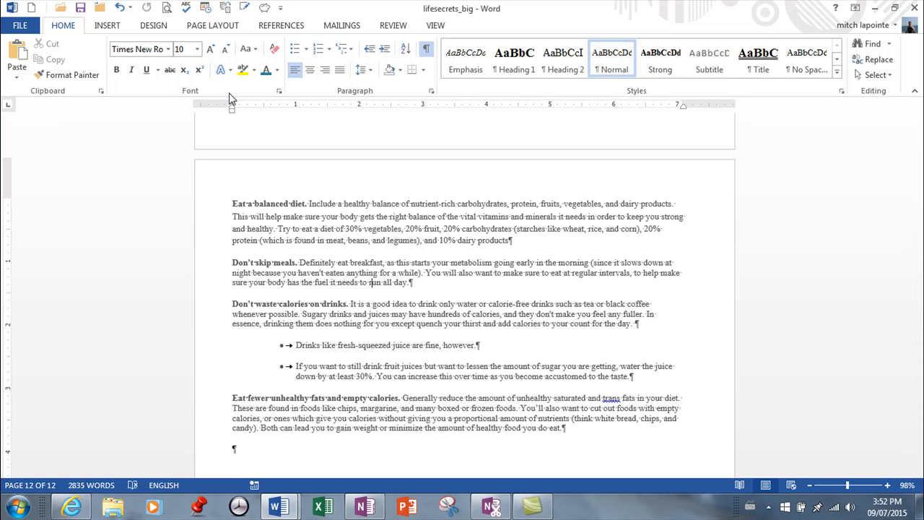
pyautogui.moveTo(252, 40)
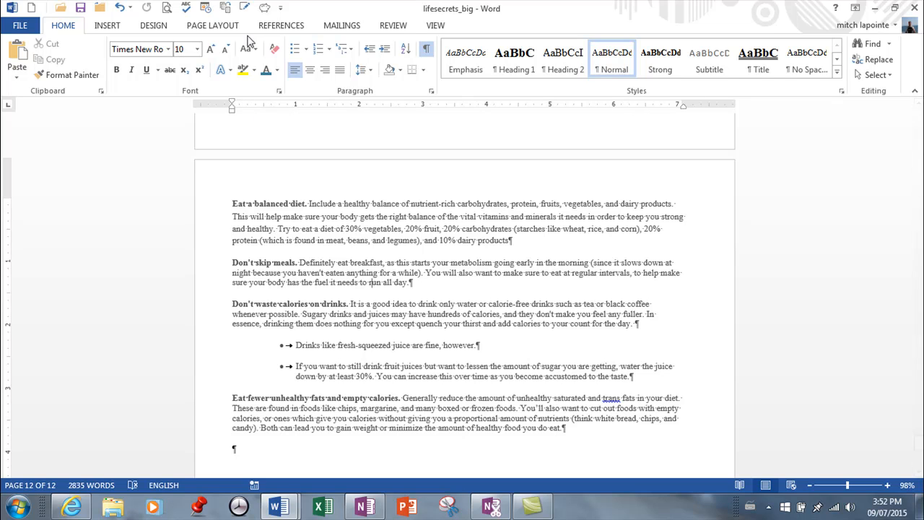
pyautogui.moveTo(426, 48)
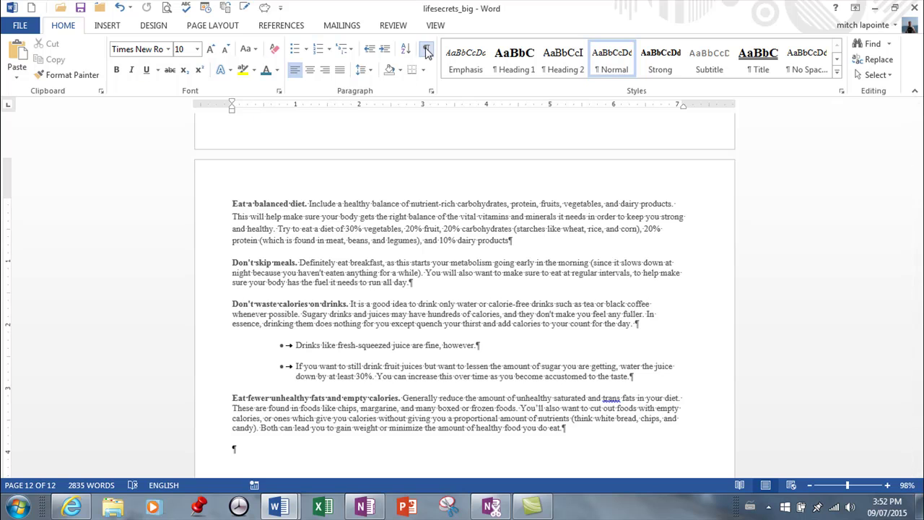
# - Toggle Show/Hide formatting marks off and on, then place the cursor in the new empty paragraph
pyautogui.click(426, 49)
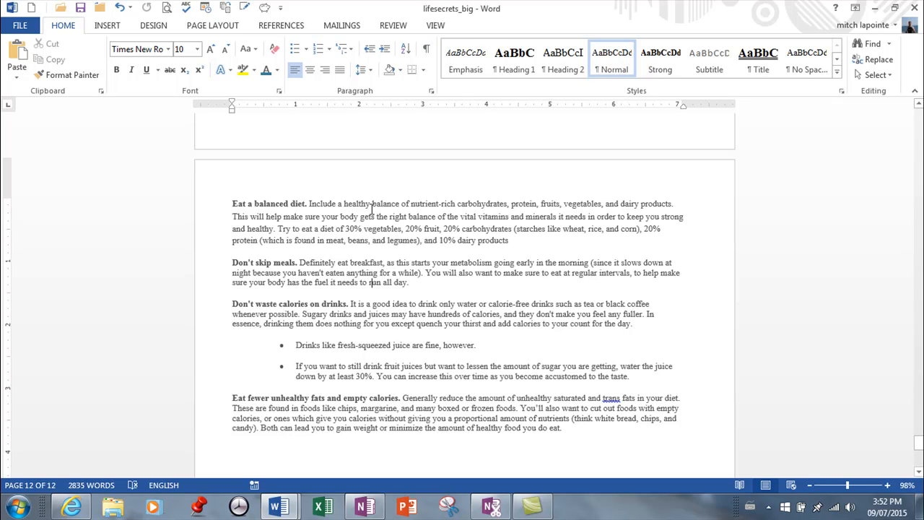
pyautogui.click(426, 48)
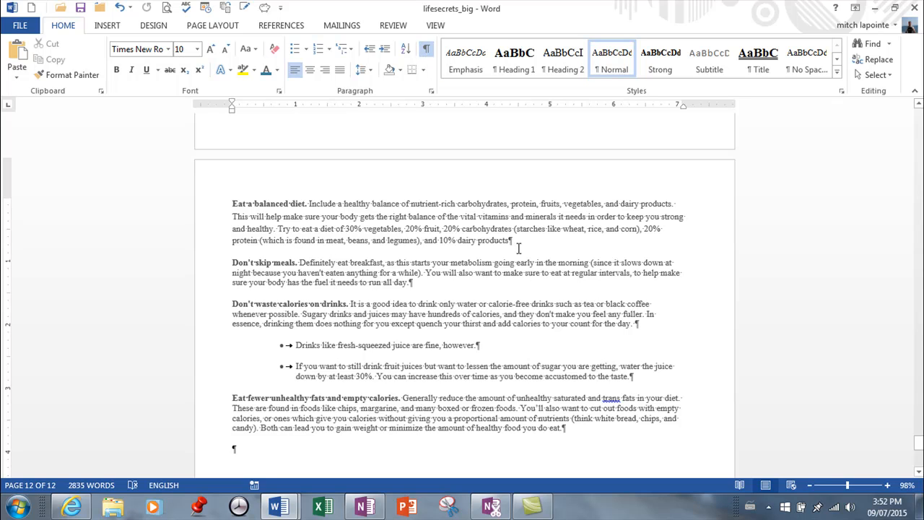
pyautogui.moveTo(513, 240)
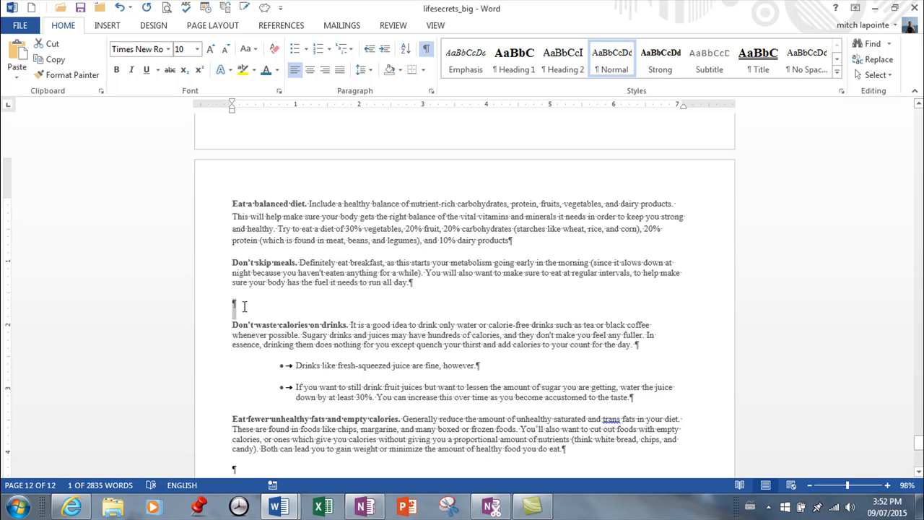
pyautogui.click(238, 307)
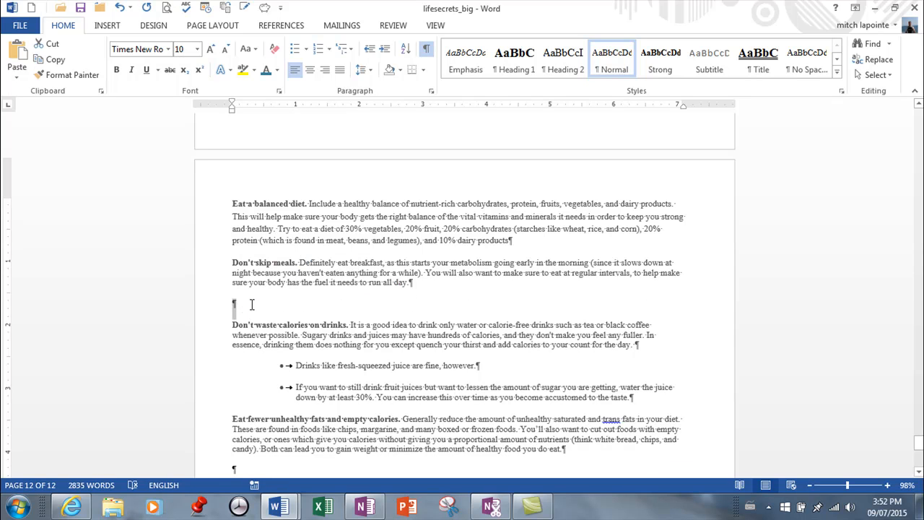